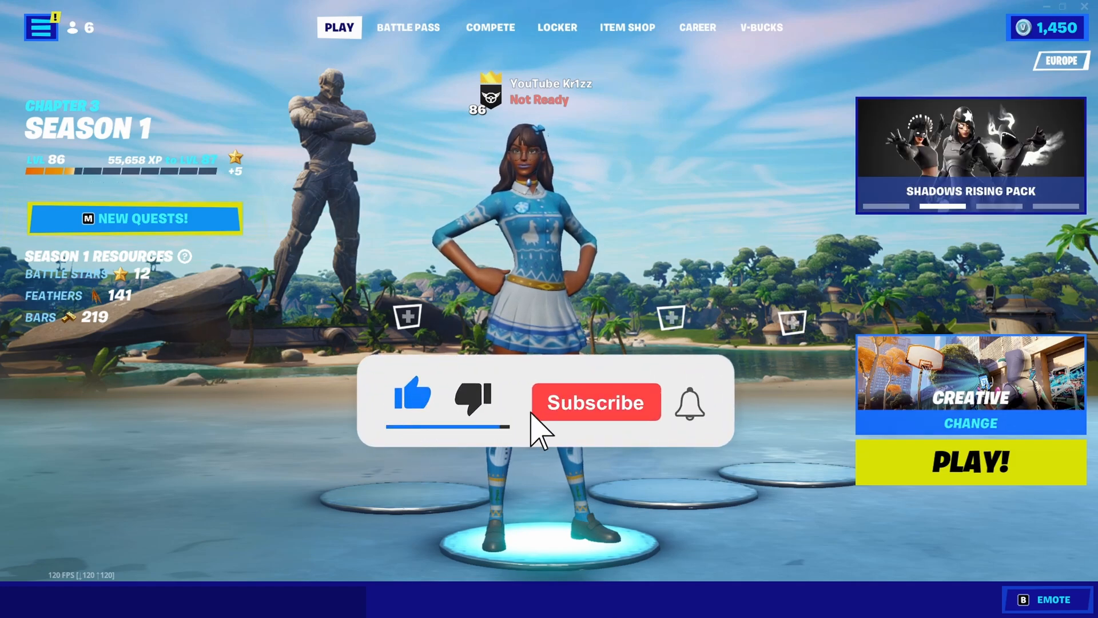
# Quit Fortnite from the lobby to get back to the Windows desktop.
pyautogui.click(594, 402)
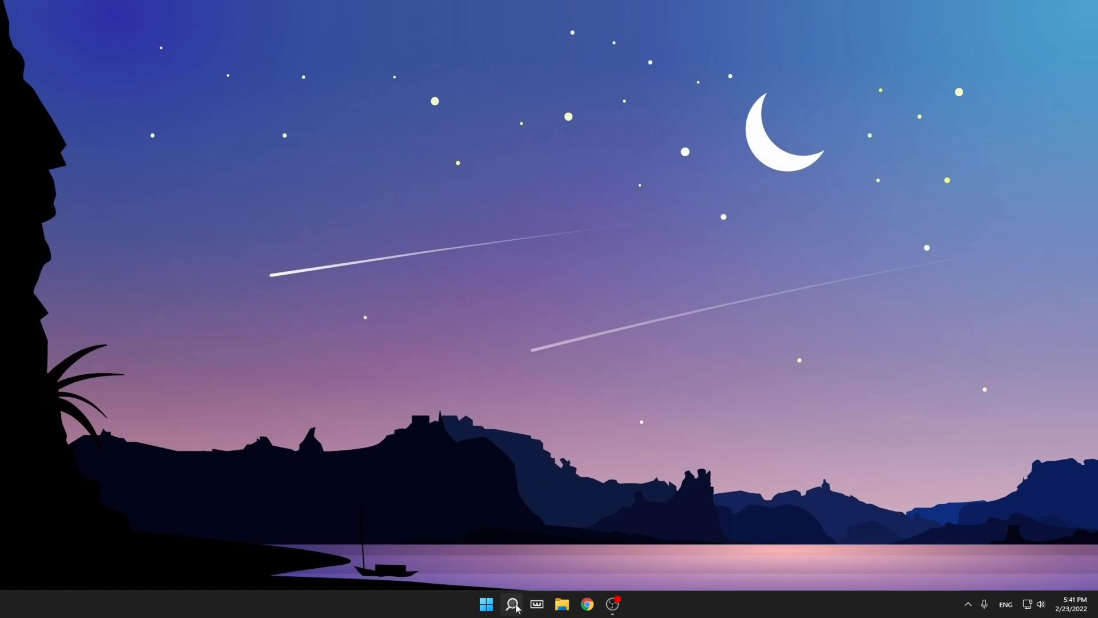
# Open Device Manager from Windows search and expand Human Interface Devices.
pyautogui.click(512, 604)
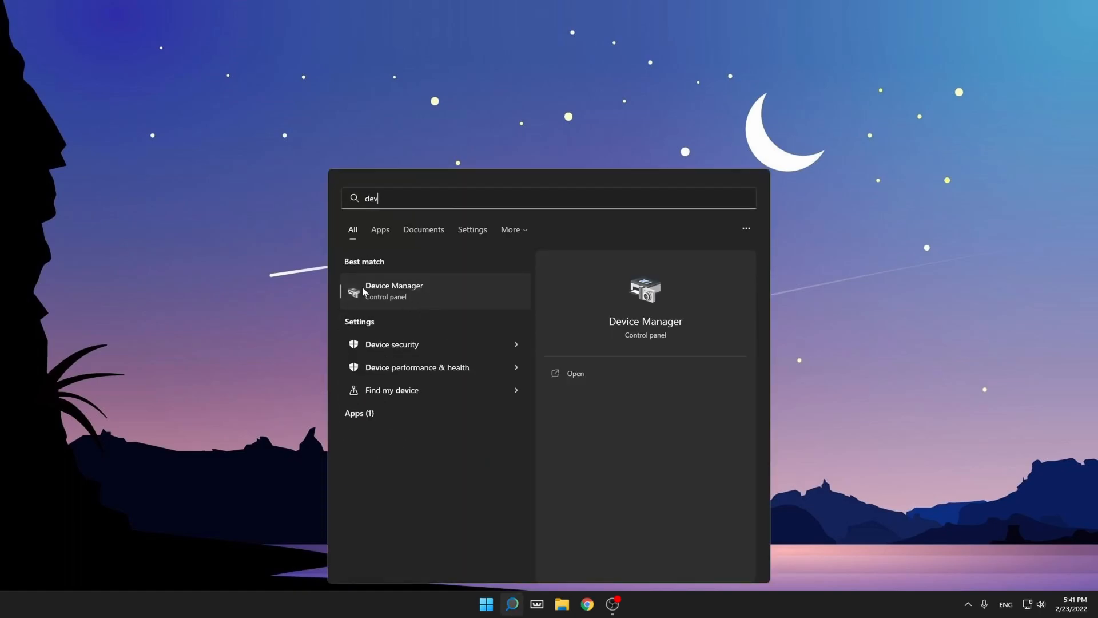
pyautogui.click(394, 290)
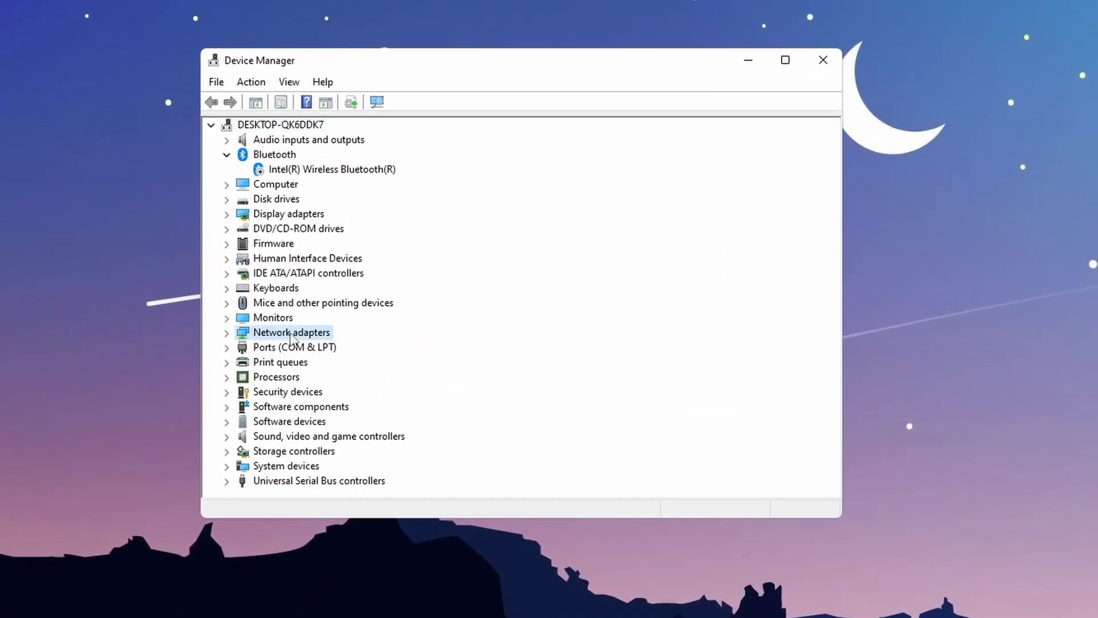
pyautogui.click(307, 258)
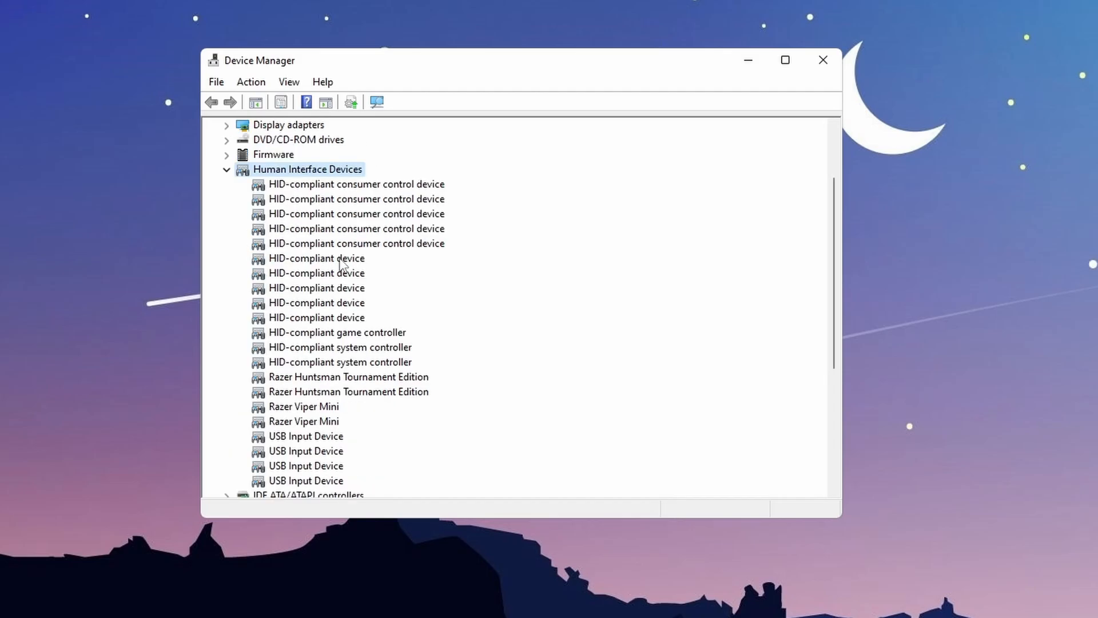
pyautogui.moveTo(353, 303)
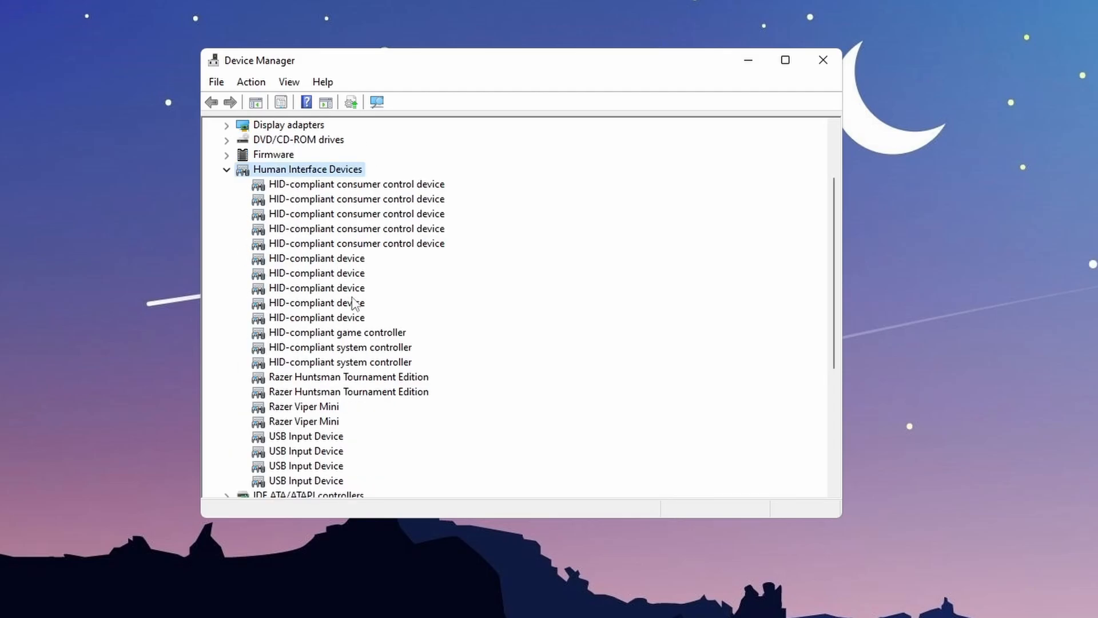
pyautogui.scroll(-3)
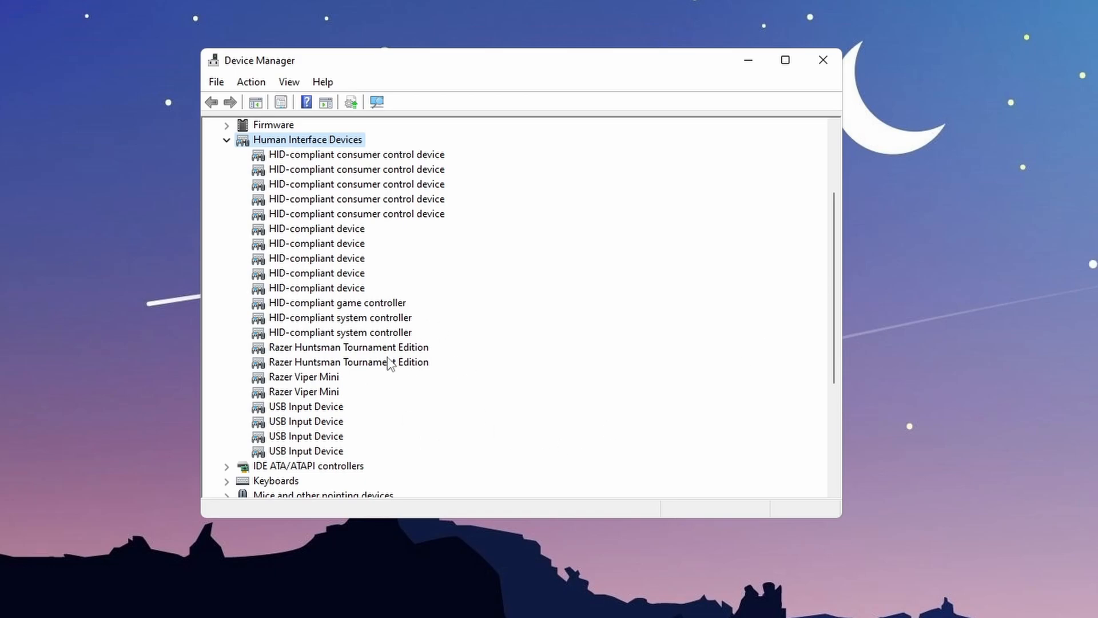
pyautogui.moveTo(306, 386)
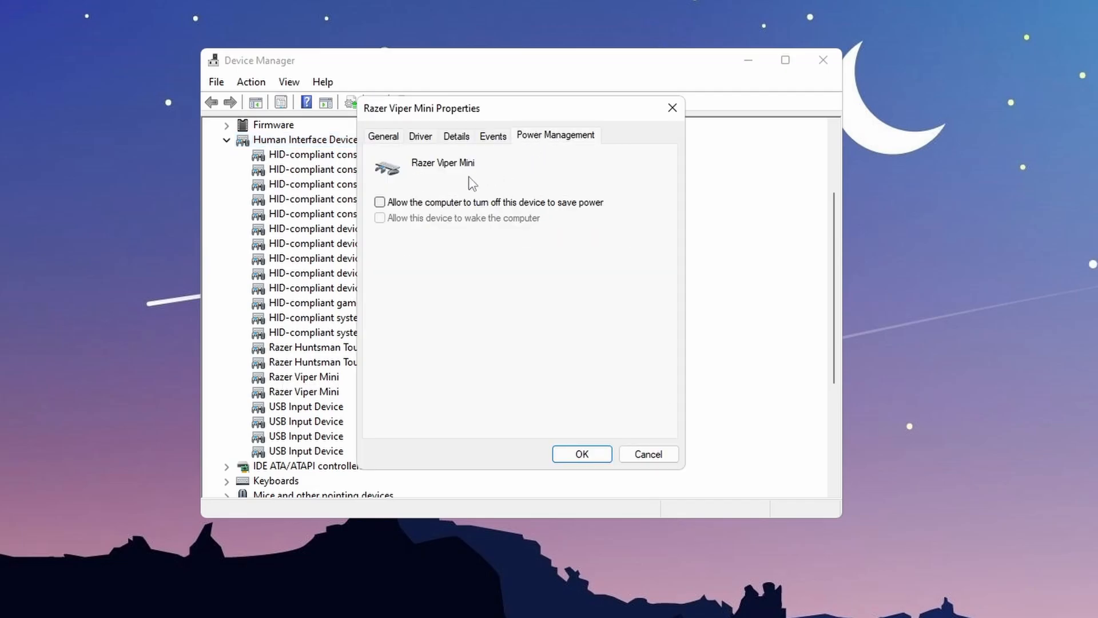
pyautogui.moveTo(391, 216)
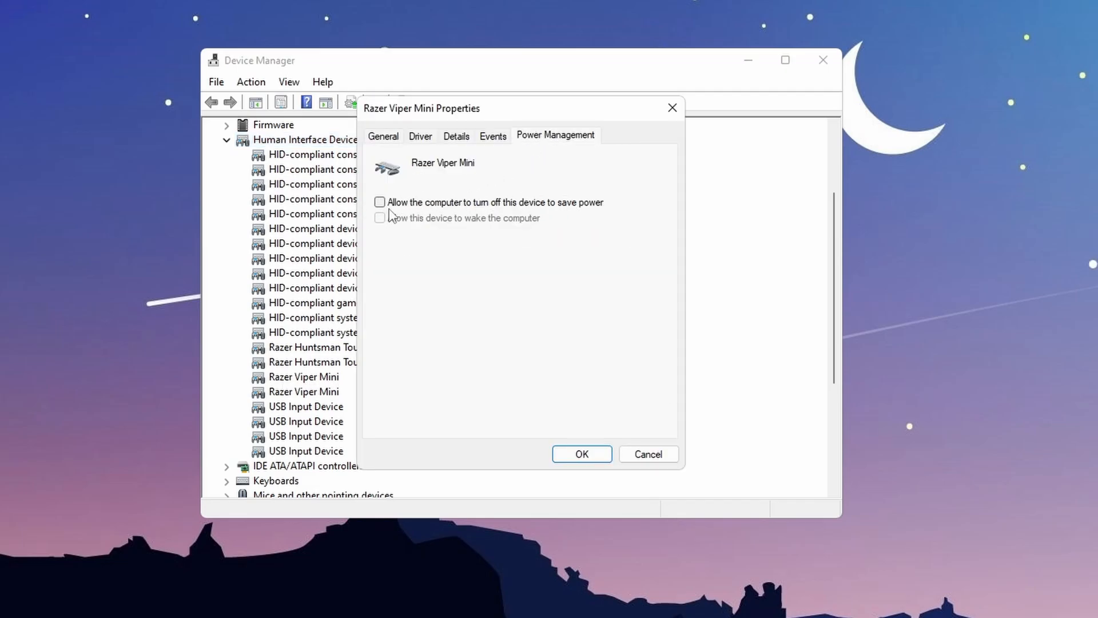
# Stop Windows turning off the two Razer Viper Mini entries to save power.
pyautogui.click(380, 202)
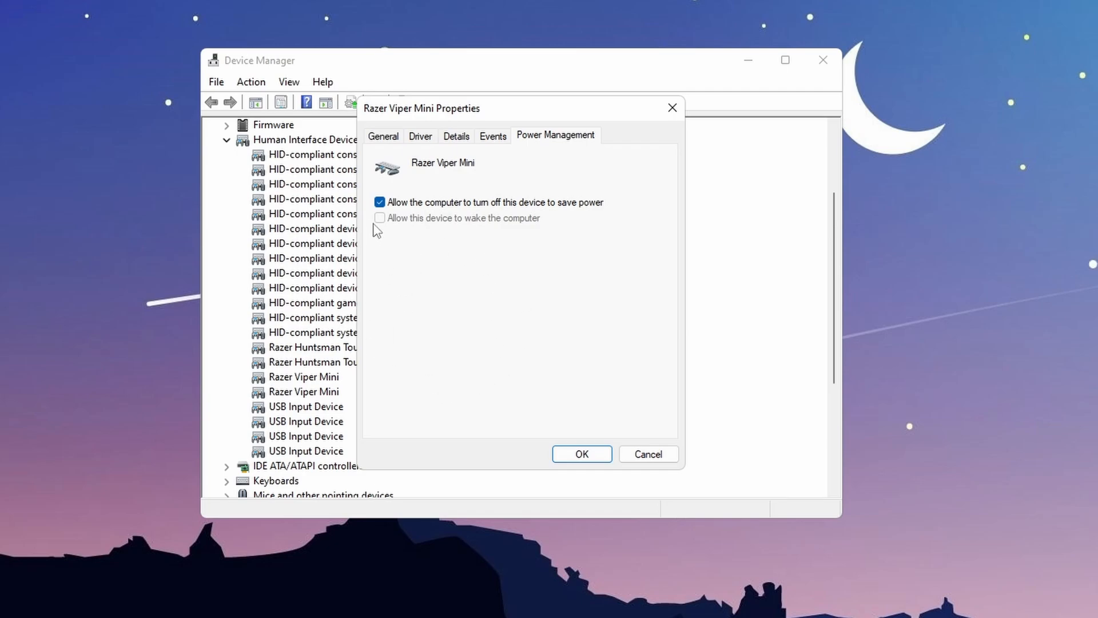
pyautogui.click(380, 202)
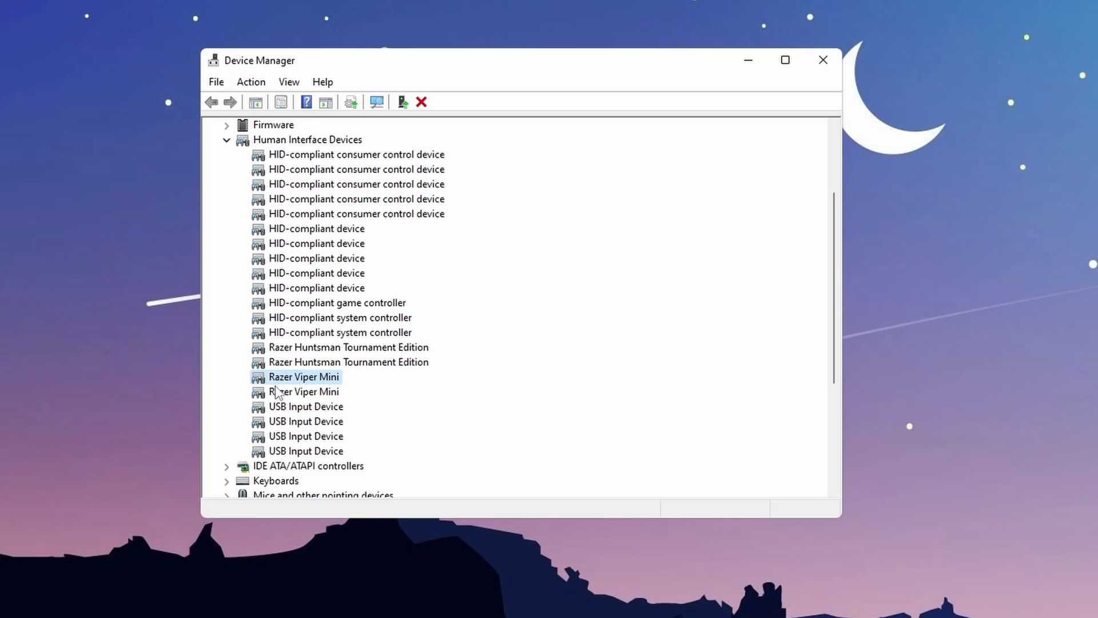
pyautogui.doubleClick(304, 376)
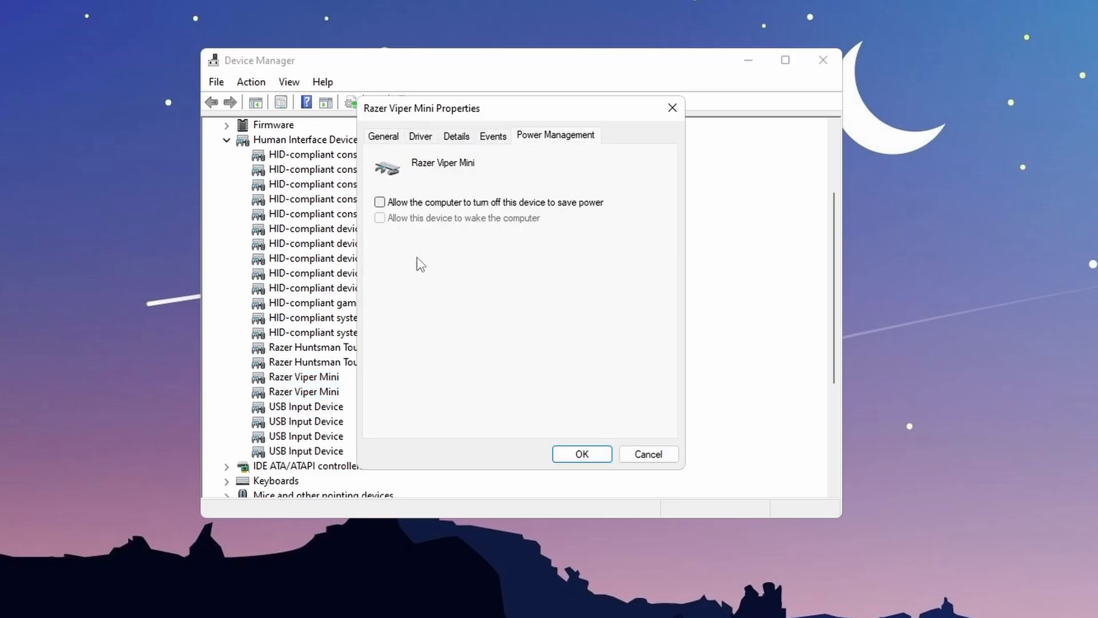
pyautogui.click(581, 453)
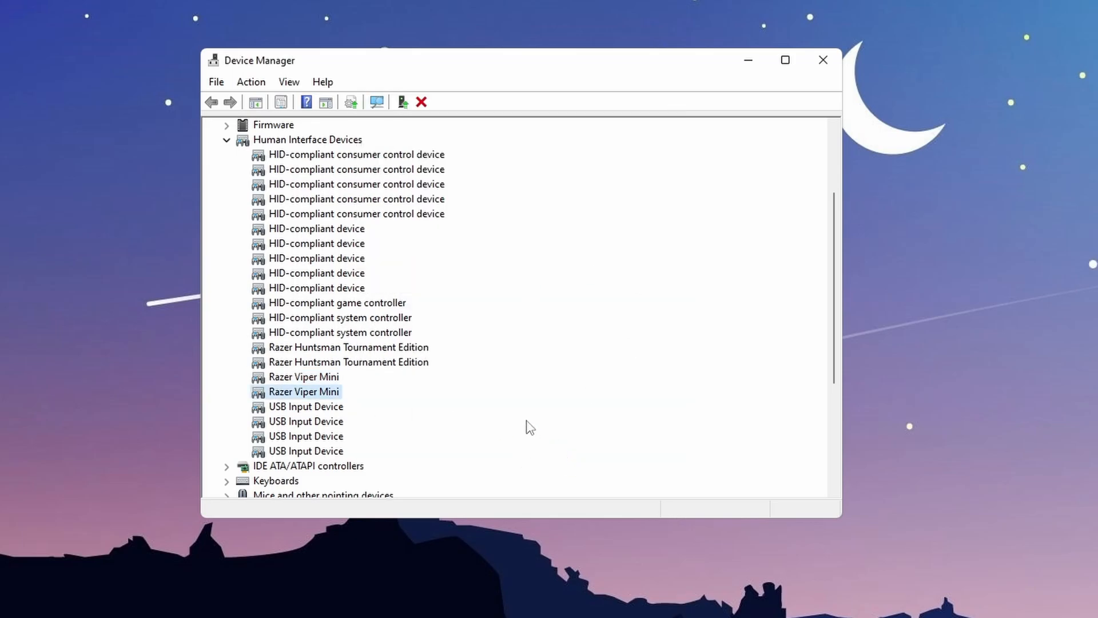
pyautogui.moveTo(294, 355)
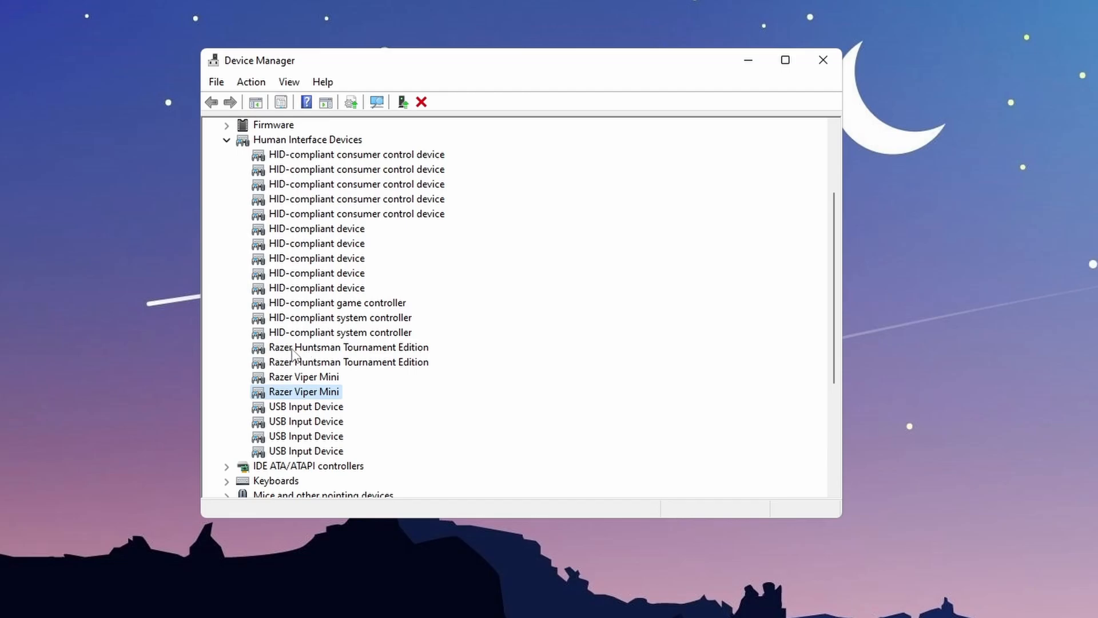
pyautogui.moveTo(312, 352)
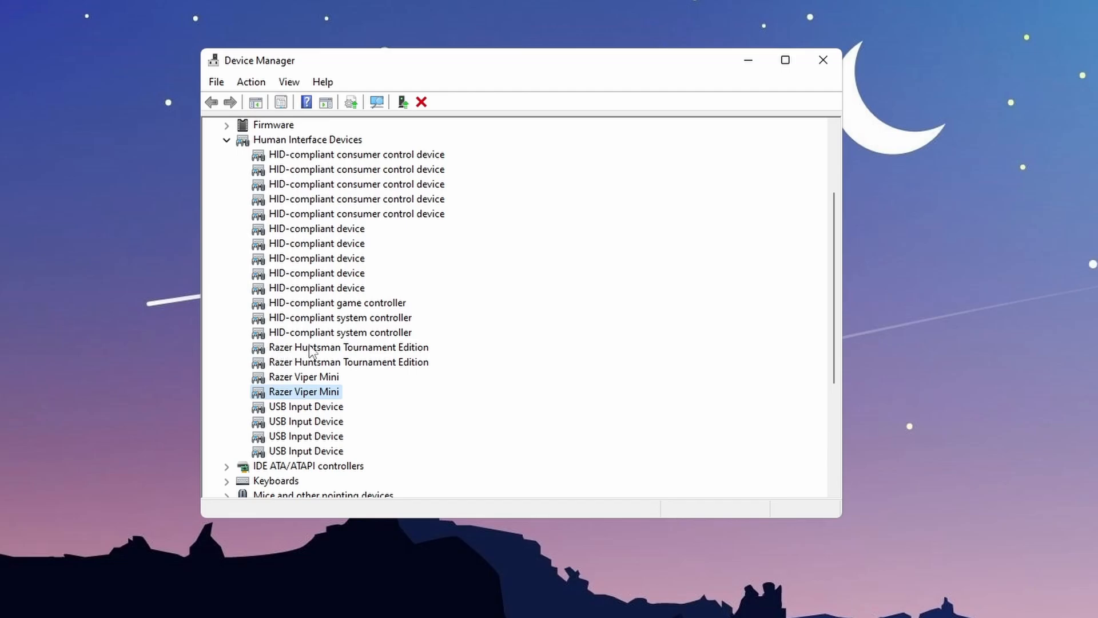
# Disable power-saving shutdown for the Razer Huntsman Tournament Edition keyboard.
pyautogui.doubleClick(349, 346)
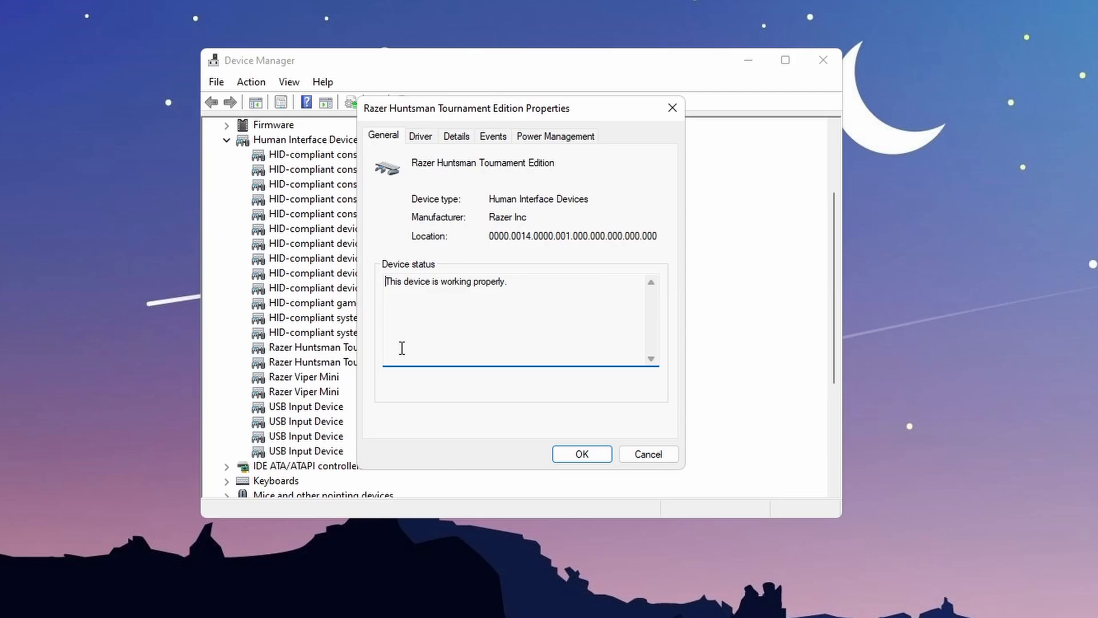
pyautogui.click(555, 135)
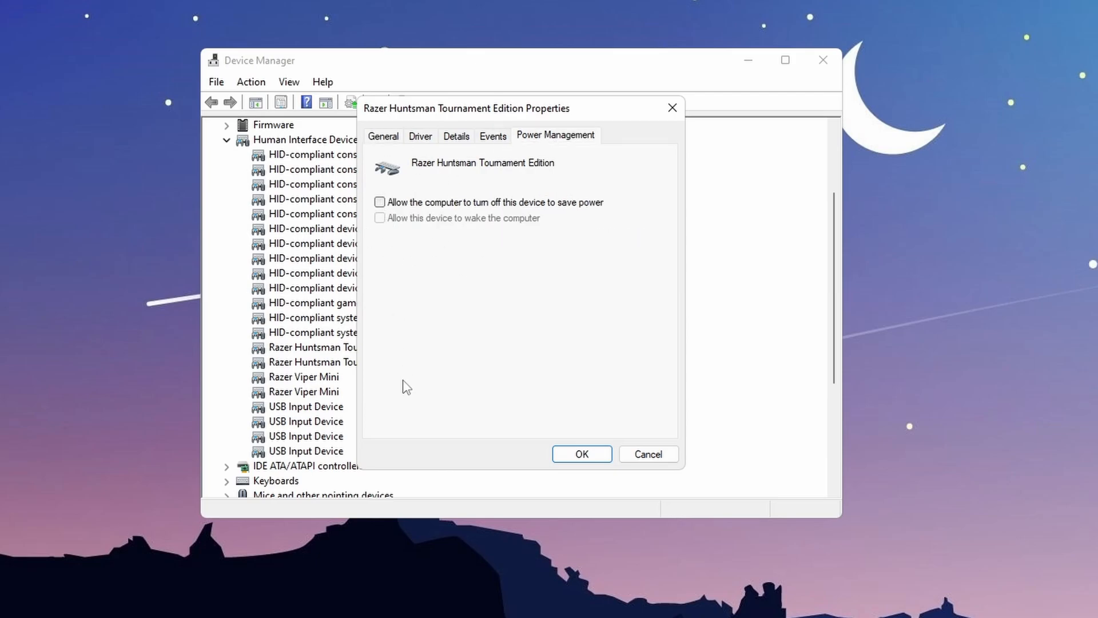
pyautogui.click(384, 136)
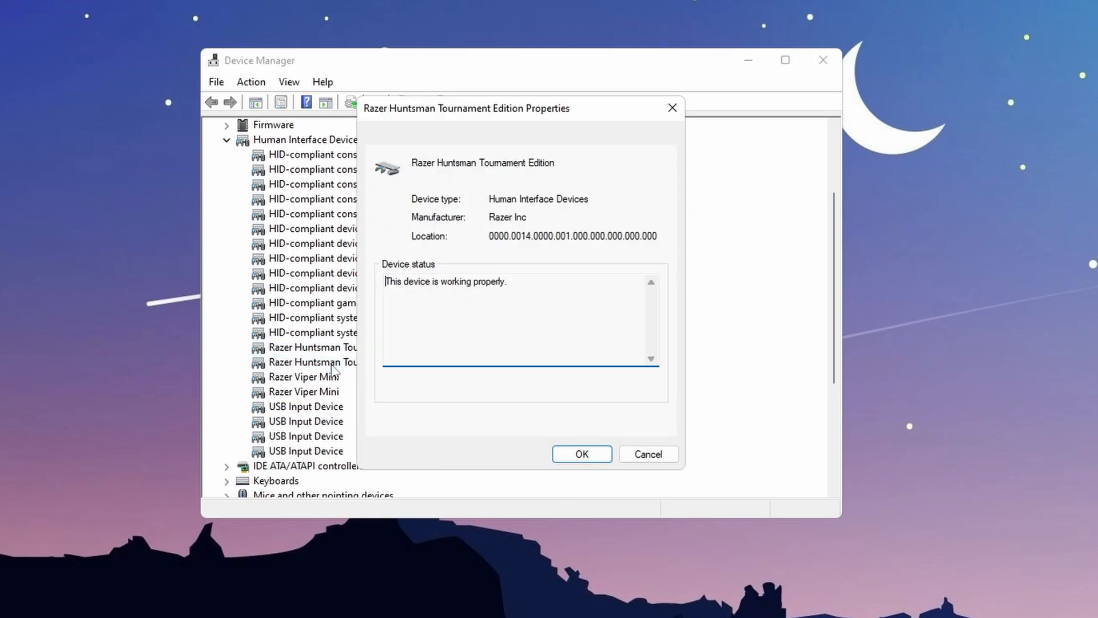
pyautogui.click(556, 134)
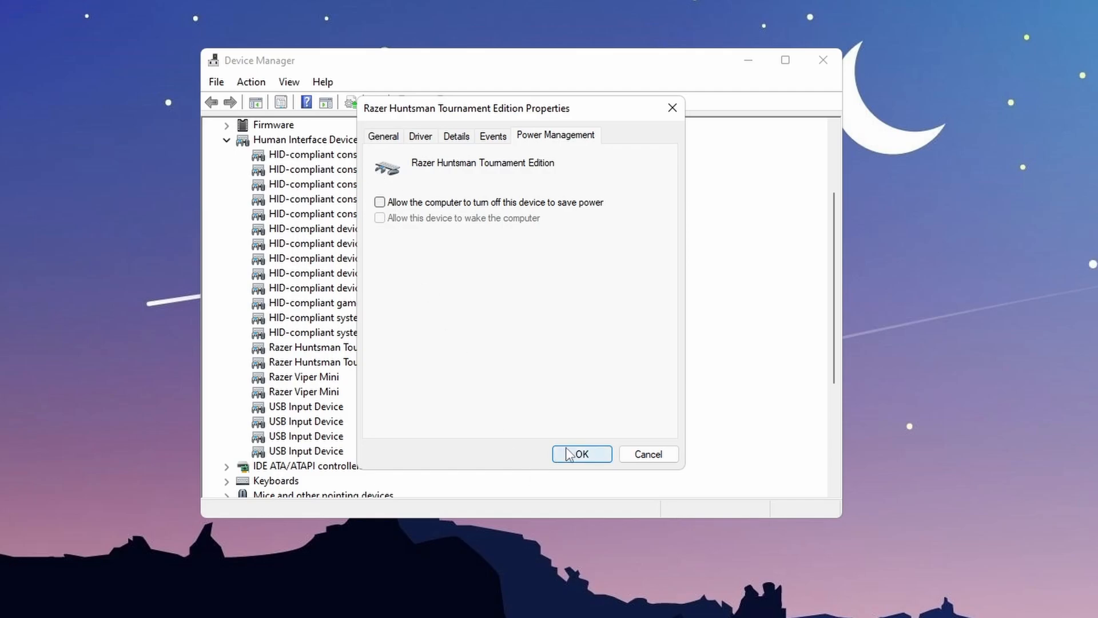
pyautogui.click(580, 454)
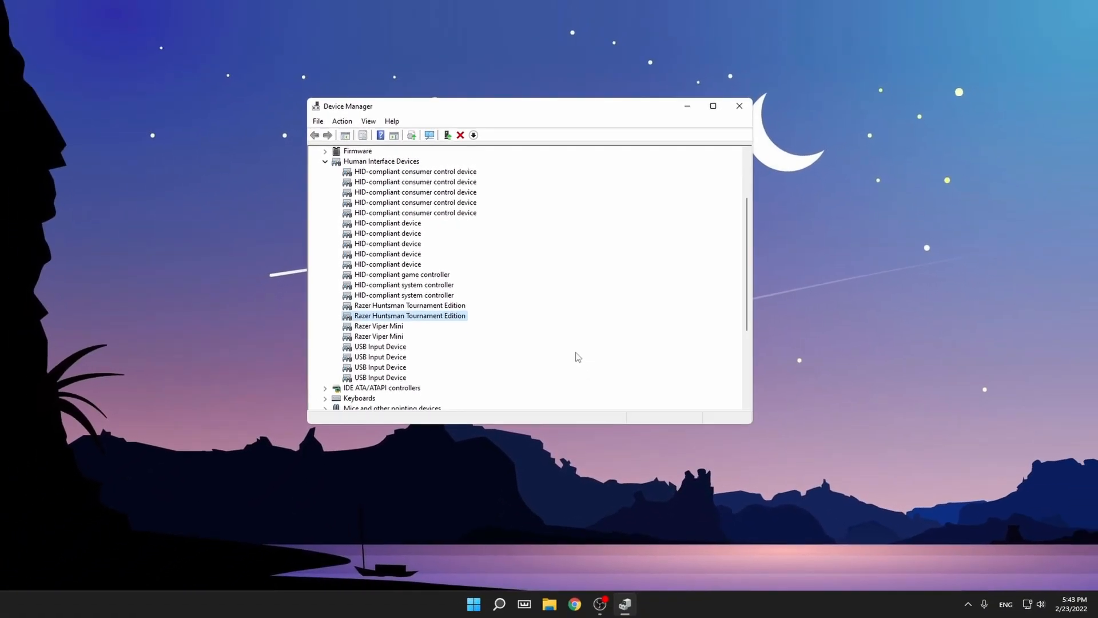
# Close Device Manager and open 'mouse settings' from search, scrolling to Related settings.
pyautogui.click(738, 106)
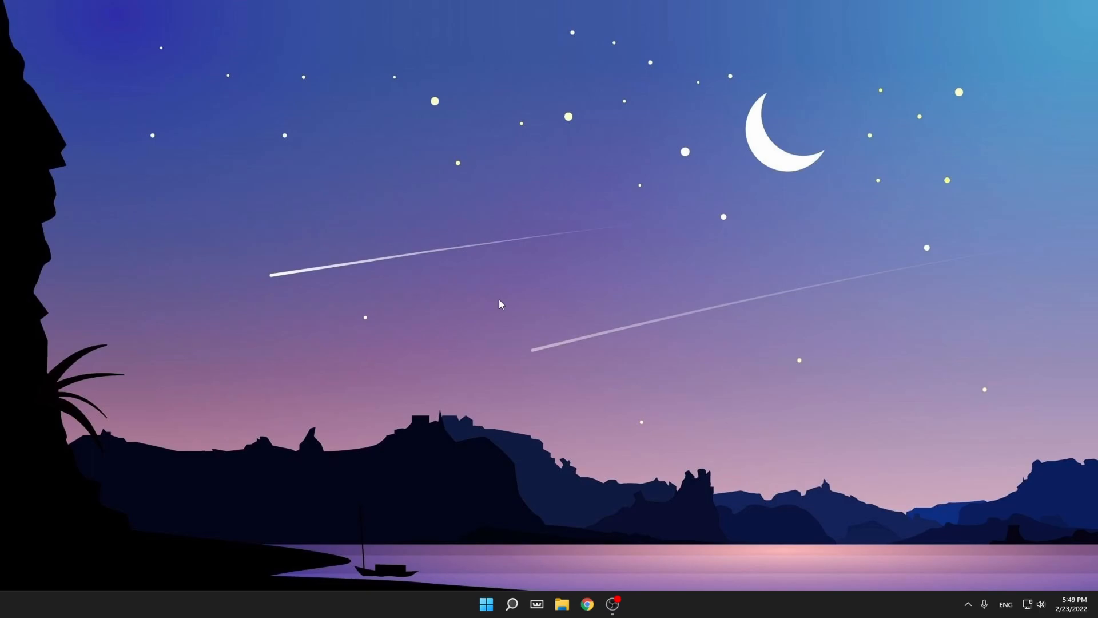
pyautogui.click(512, 603)
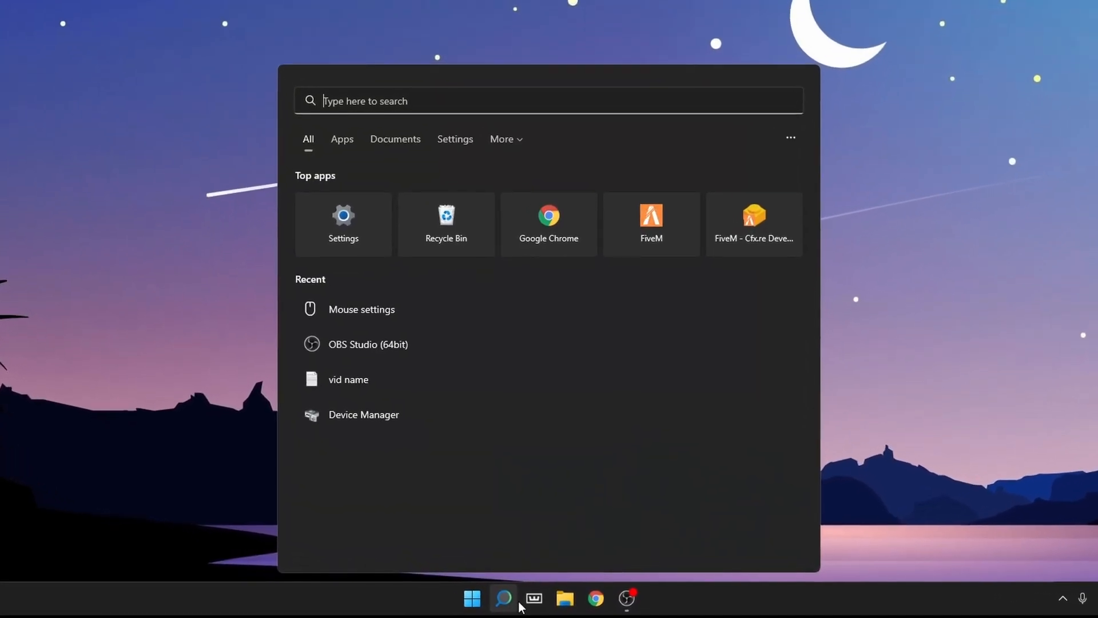
pyautogui.write('mouse settings')
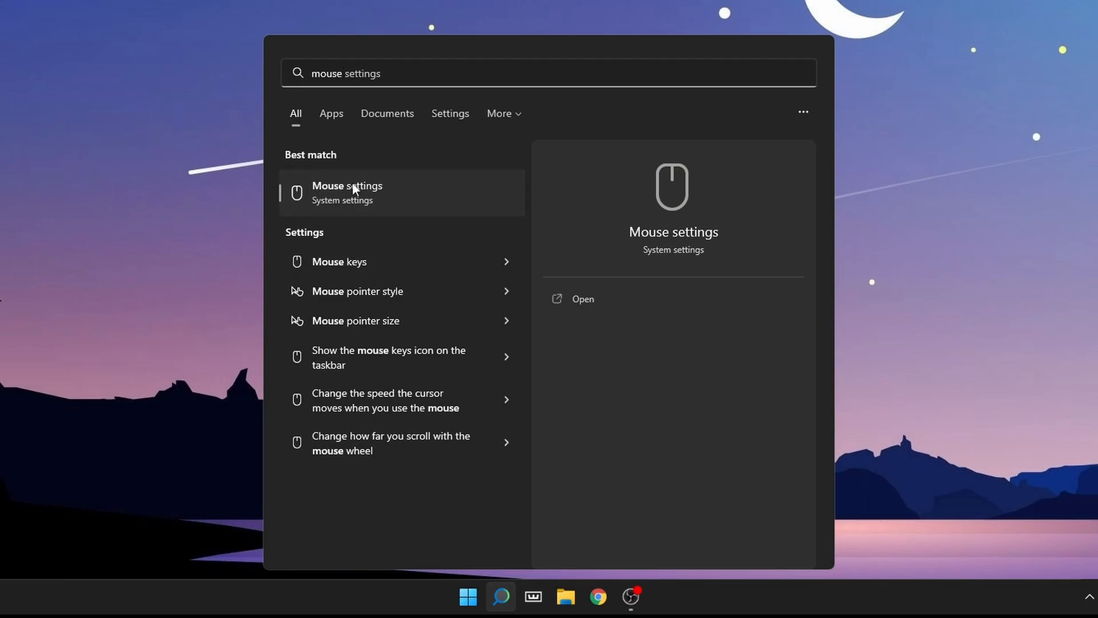
pyautogui.click(346, 193)
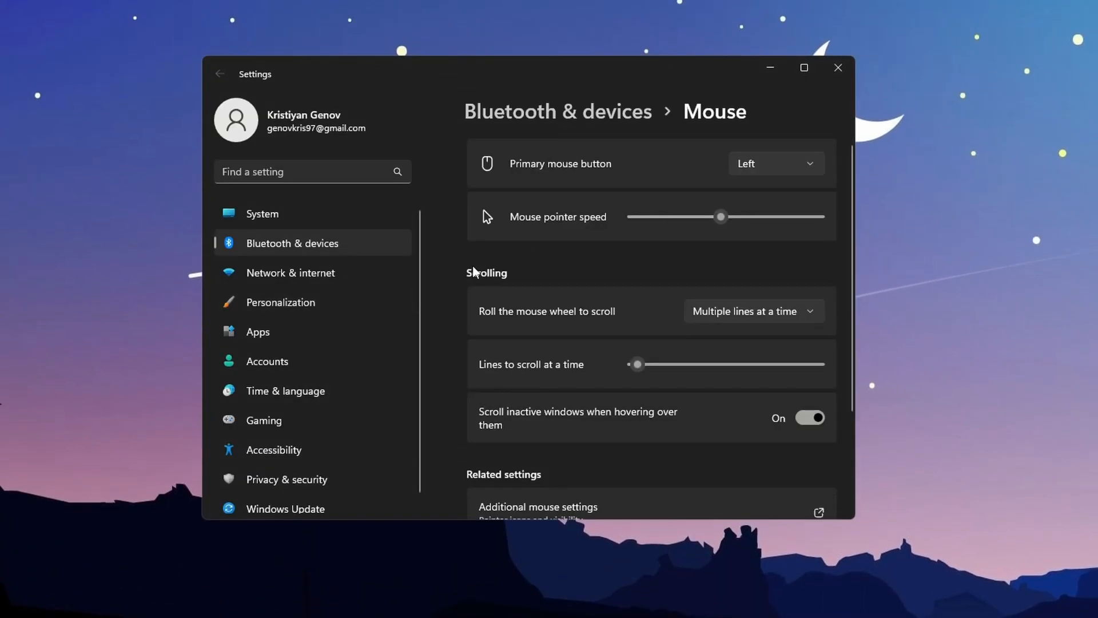
pyautogui.scroll(-3)
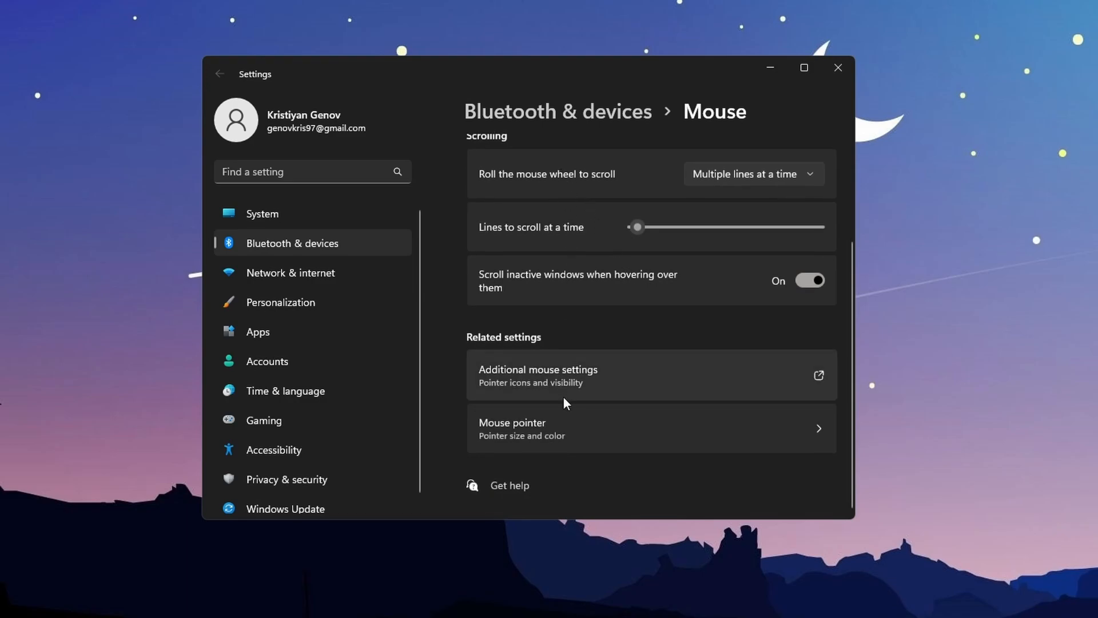
pyautogui.moveTo(744, 393)
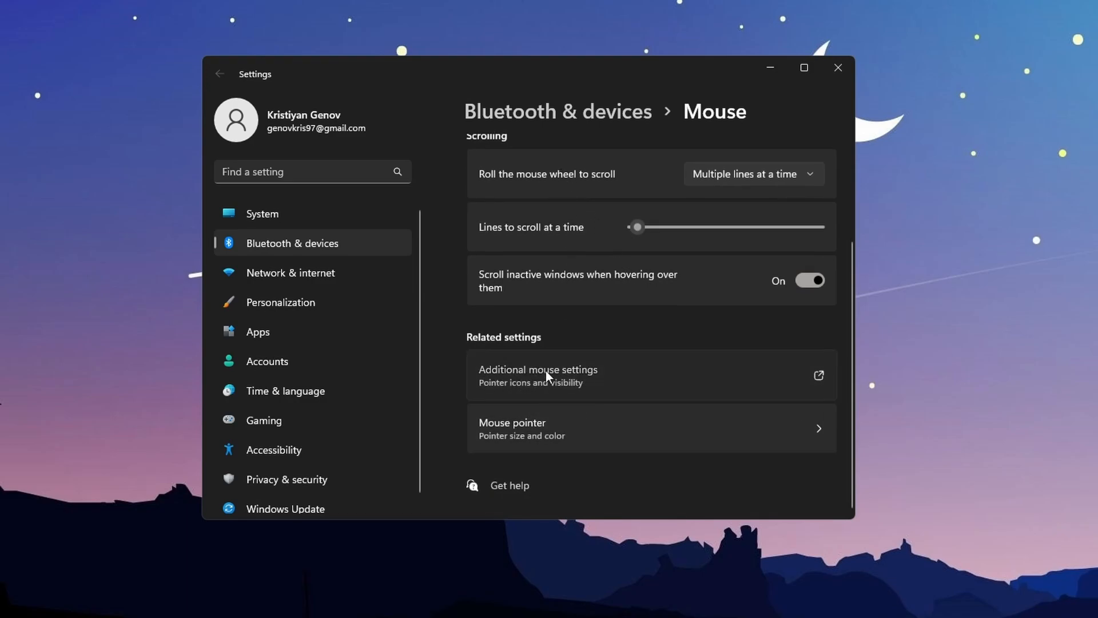
# In Mouse Properties, keep pointer precision off, centre the pointer speed, and apply.
pyautogui.click(537, 369)
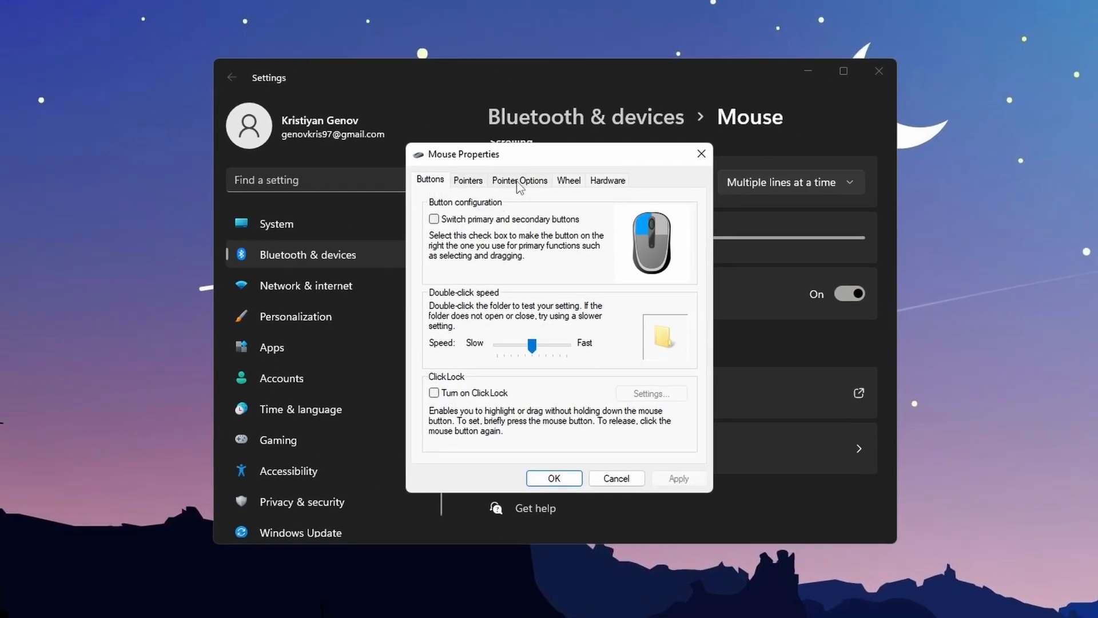
pyautogui.click(520, 180)
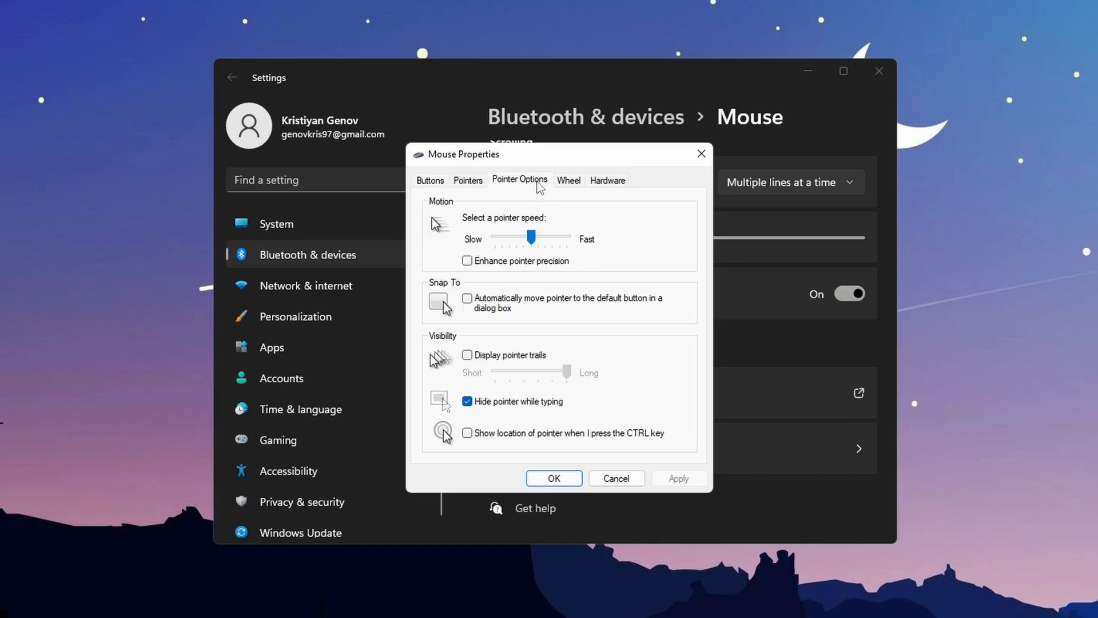
pyautogui.moveTo(477, 274)
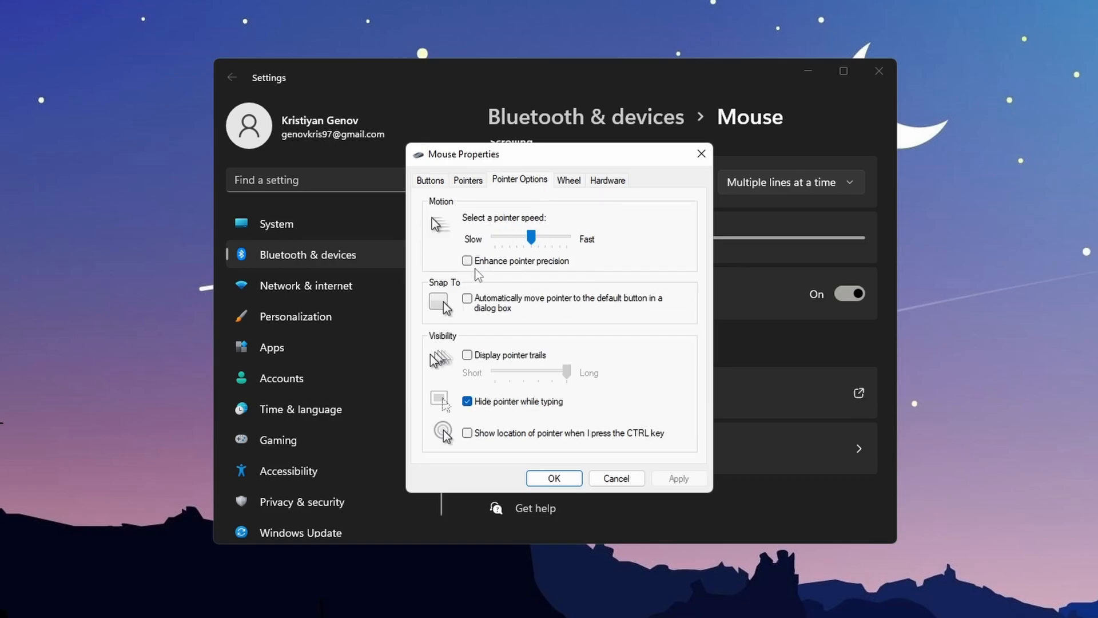
pyautogui.moveTo(477, 272)
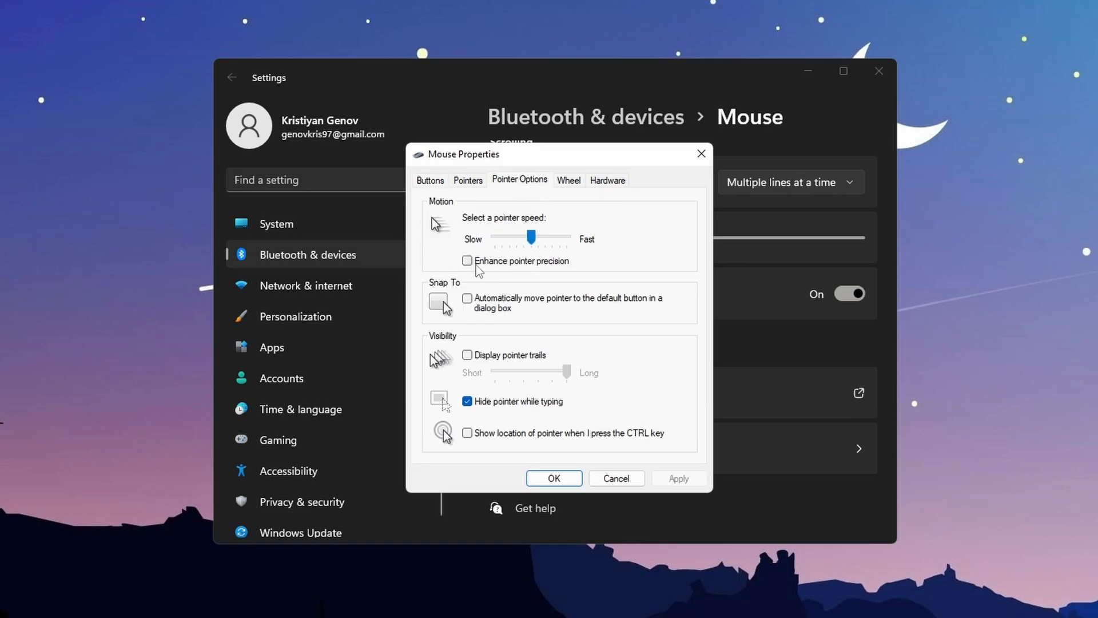
pyautogui.moveTo(530, 237); pyautogui.dragTo(529, 237)
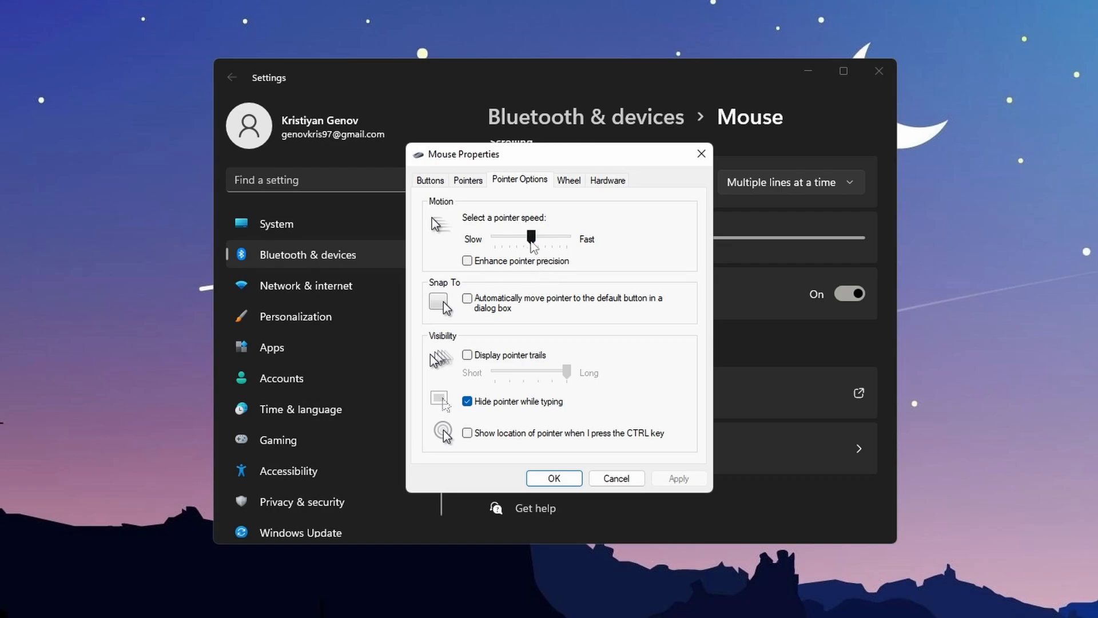
pyautogui.moveTo(530, 238); pyautogui.dragTo(494, 238)
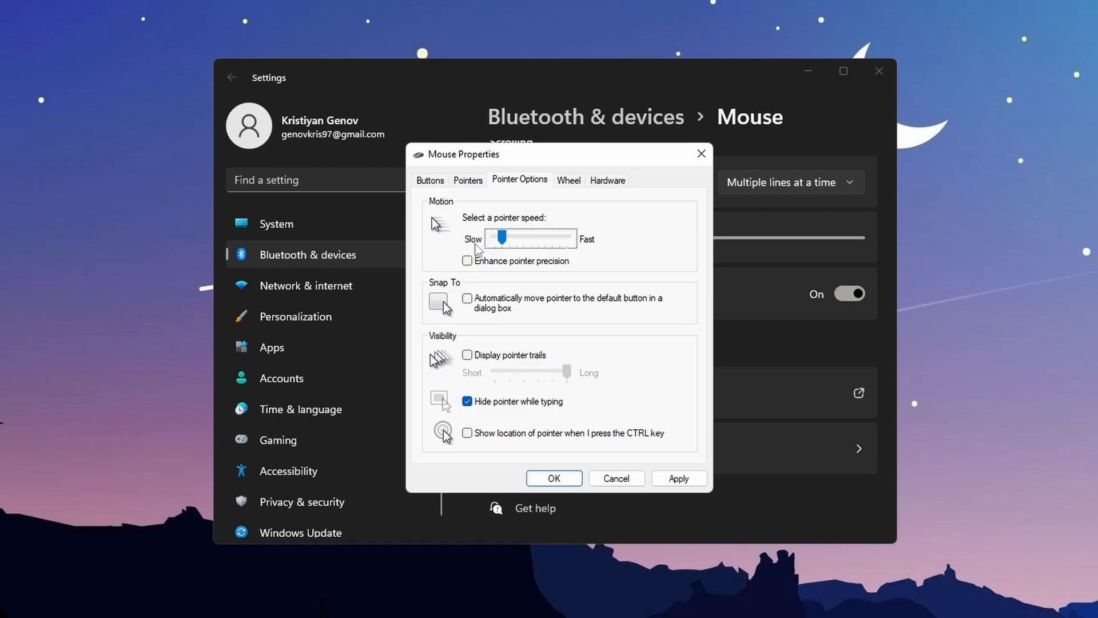
pyautogui.moveTo(501, 238); pyautogui.dragTo(532, 238)
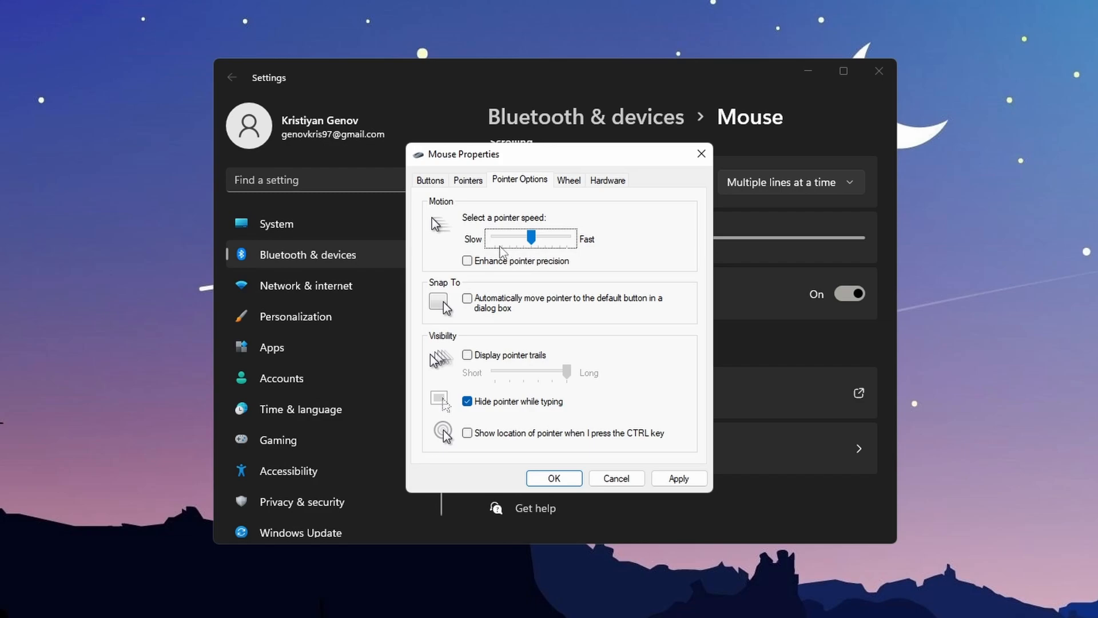
pyautogui.moveTo(503, 254)
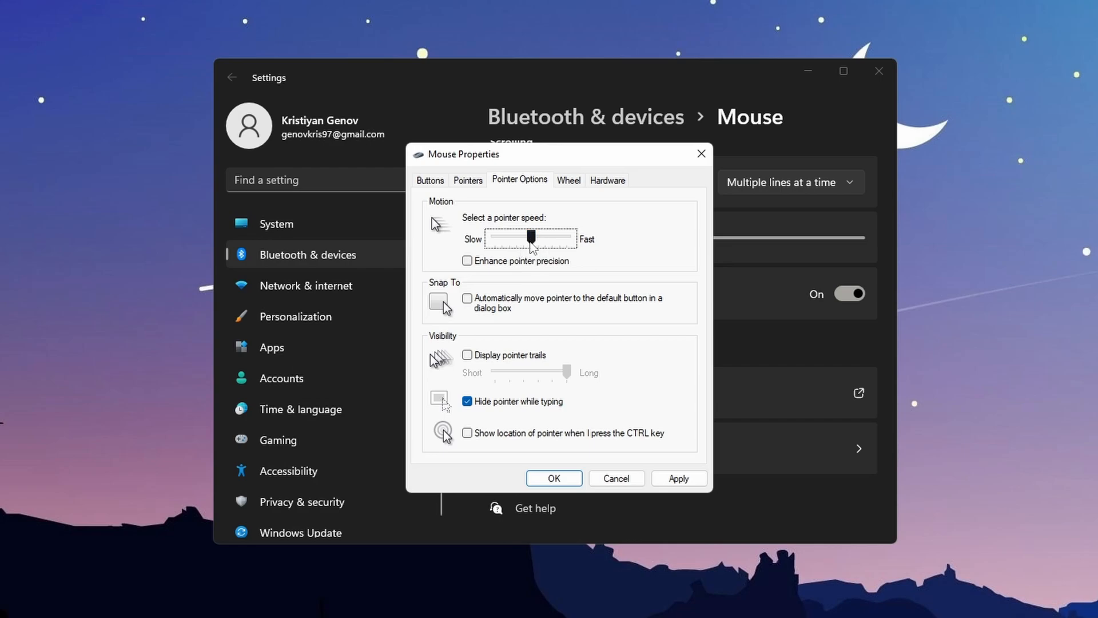
pyautogui.click(678, 478)
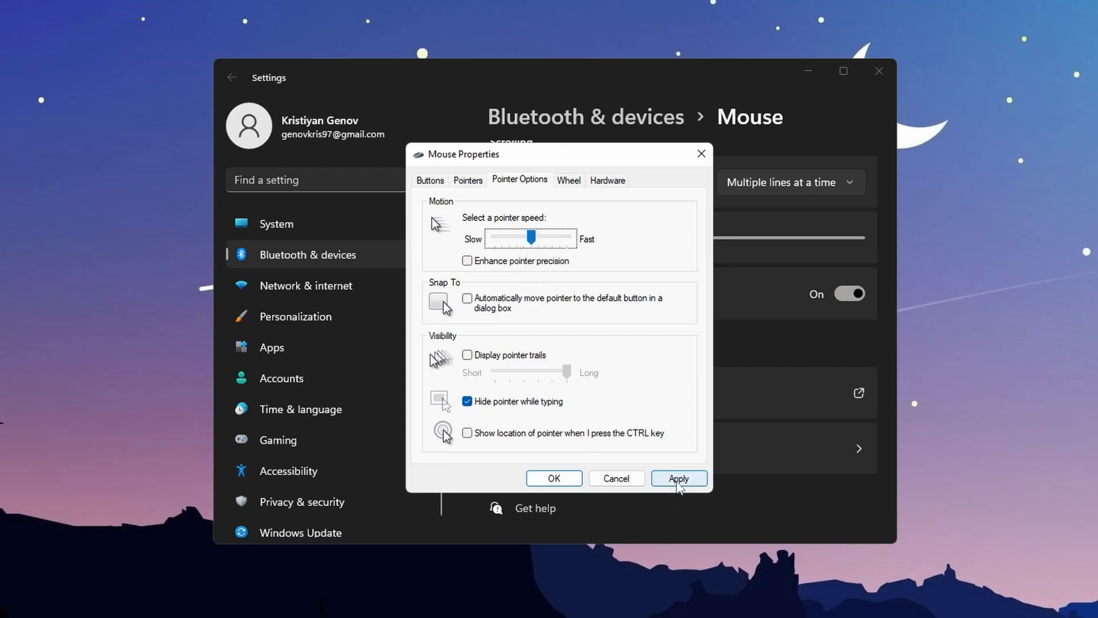
pyautogui.click(677, 477)
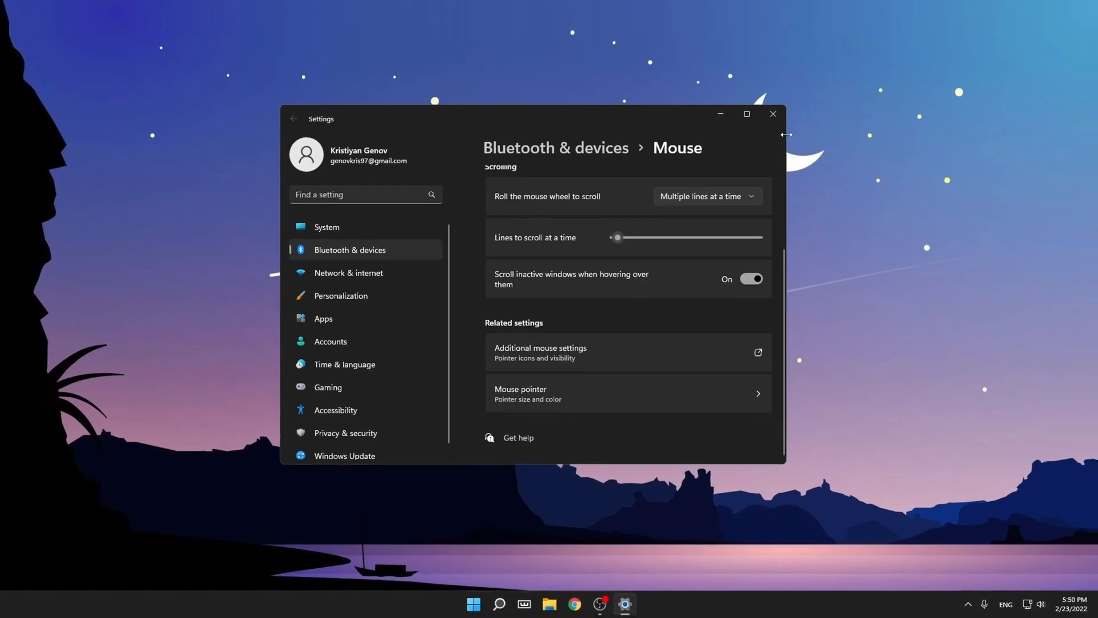
# Close Windows Settings and open the Razer Viper Mini page in Synapse.
pyautogui.click(773, 113)
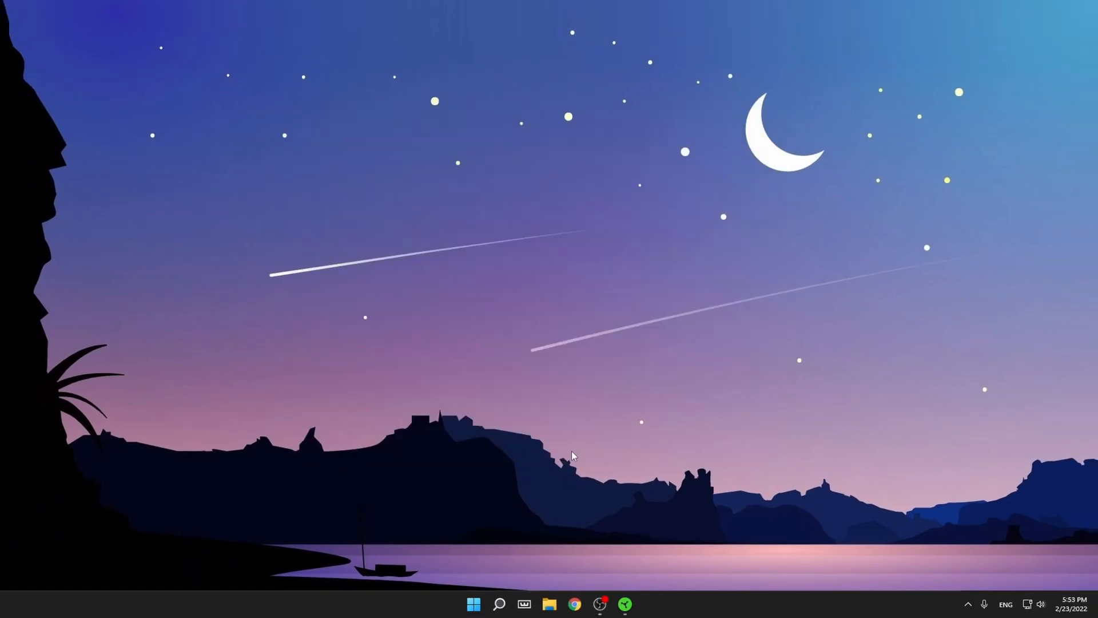
pyautogui.moveTo(377, 490)
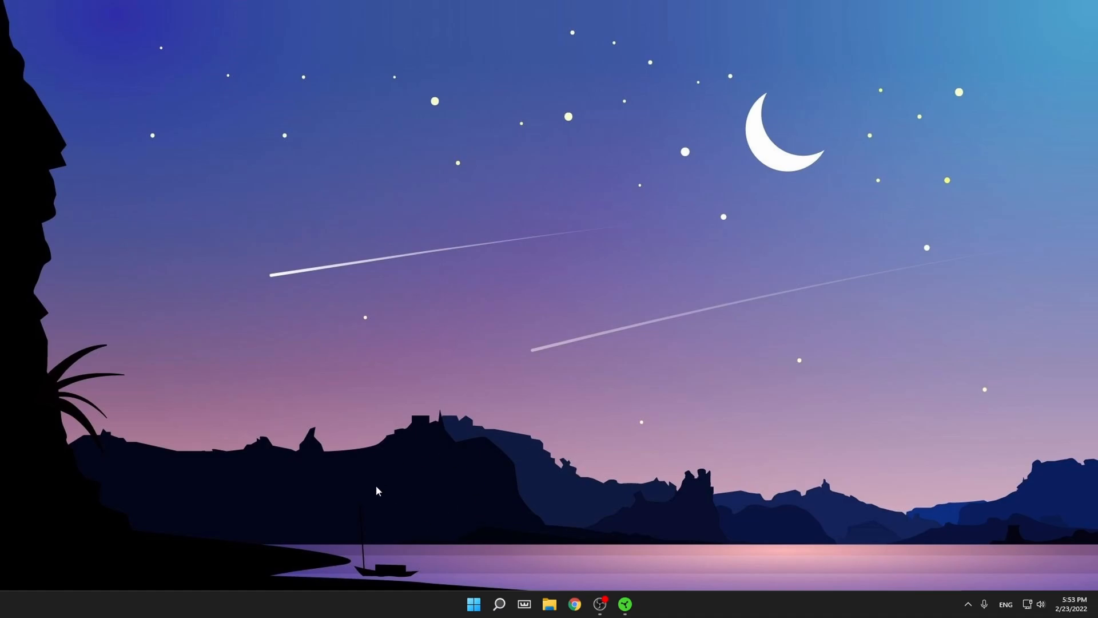
pyautogui.moveTo(610, 557)
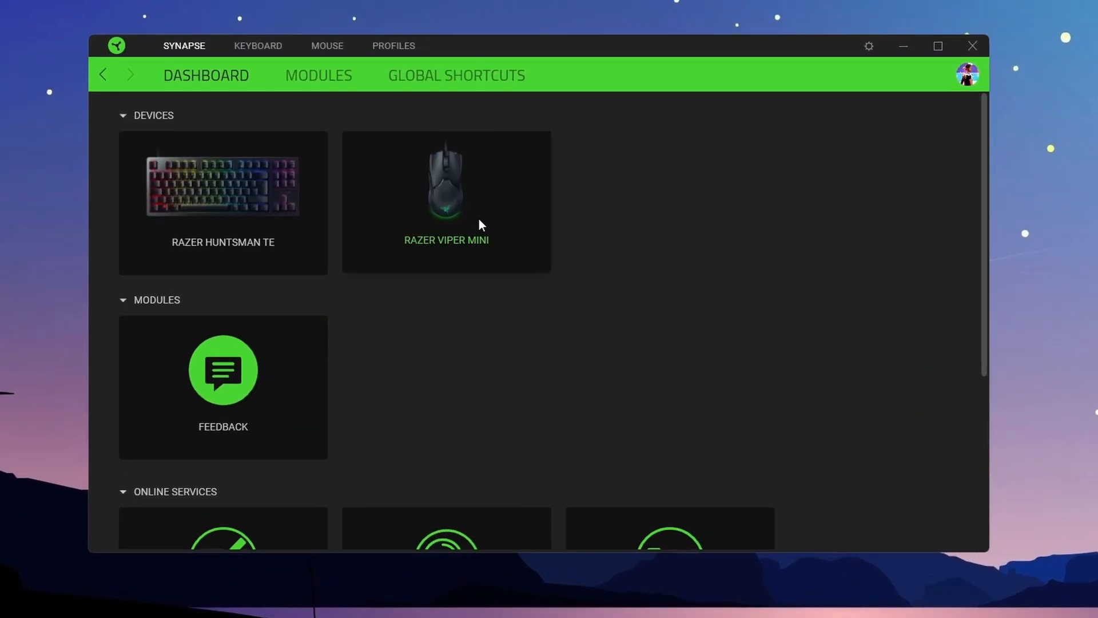
pyautogui.moveTo(402, 294)
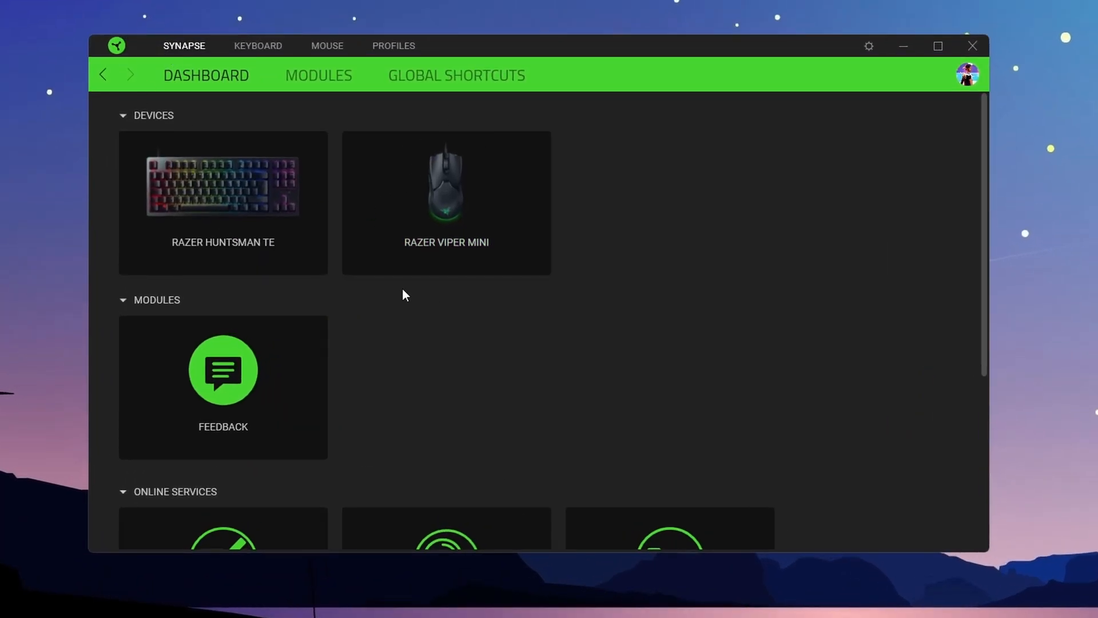
pyautogui.moveTo(582, 393)
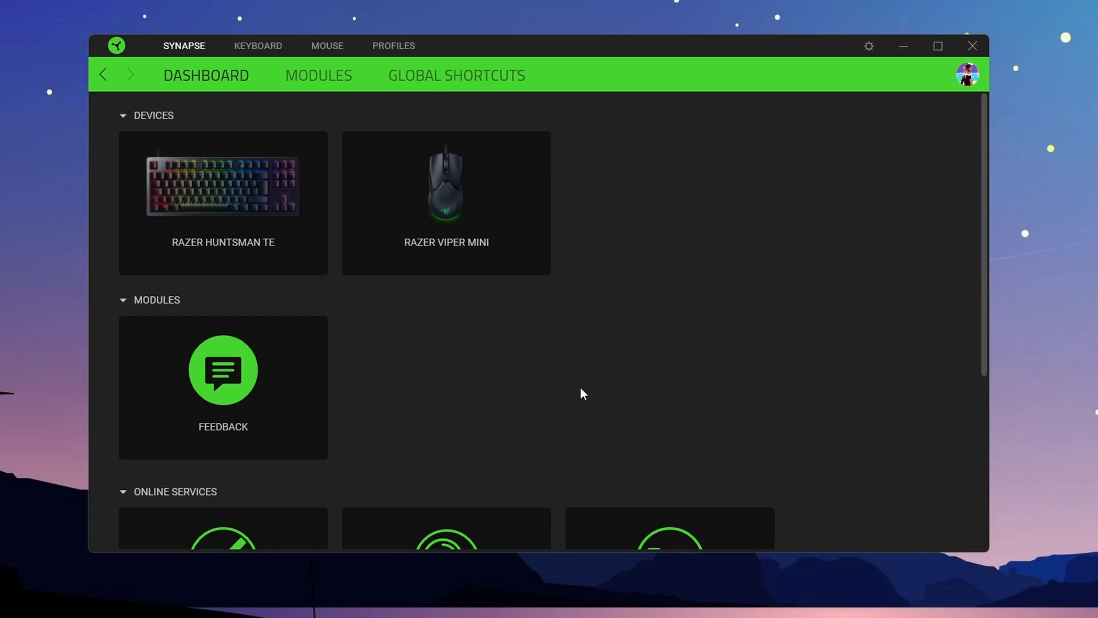
pyautogui.moveTo(574, 396)
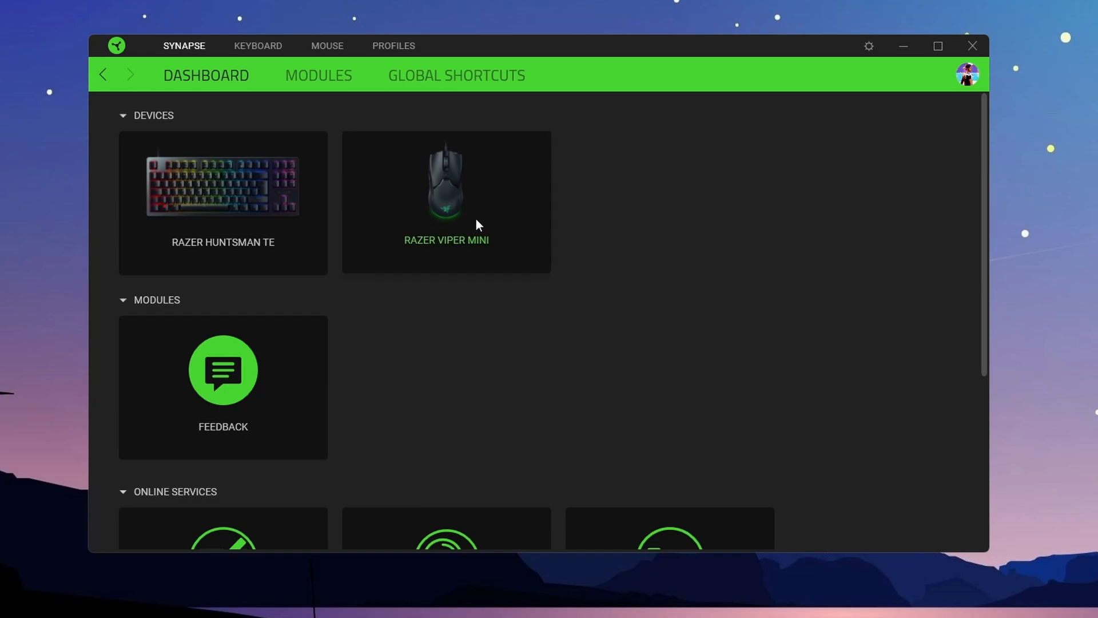
pyautogui.moveTo(455, 196)
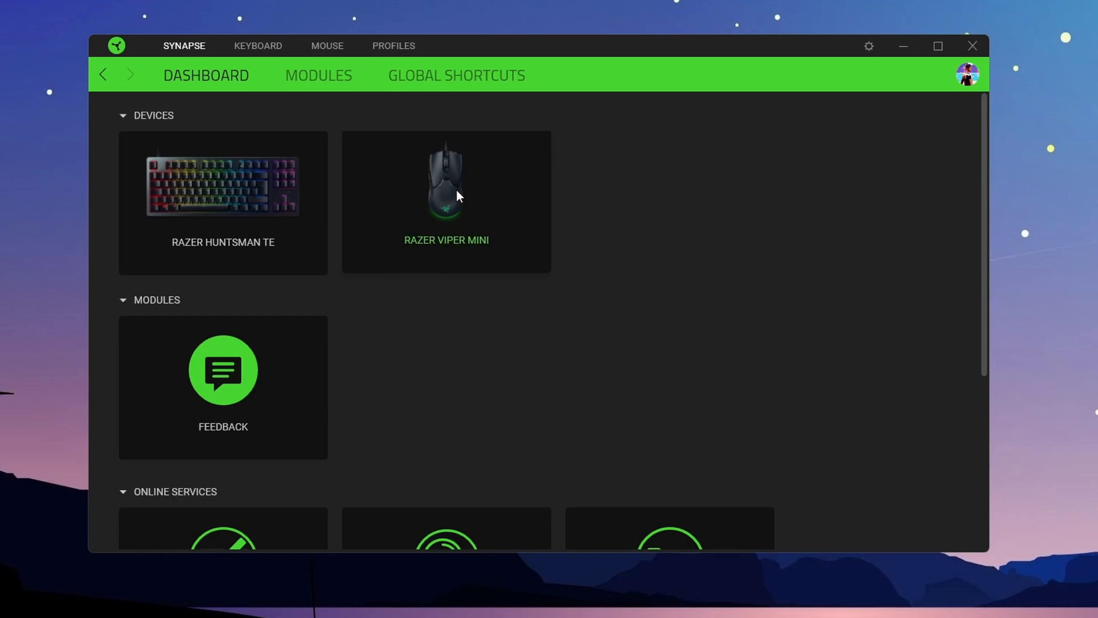
pyautogui.click(446, 185)
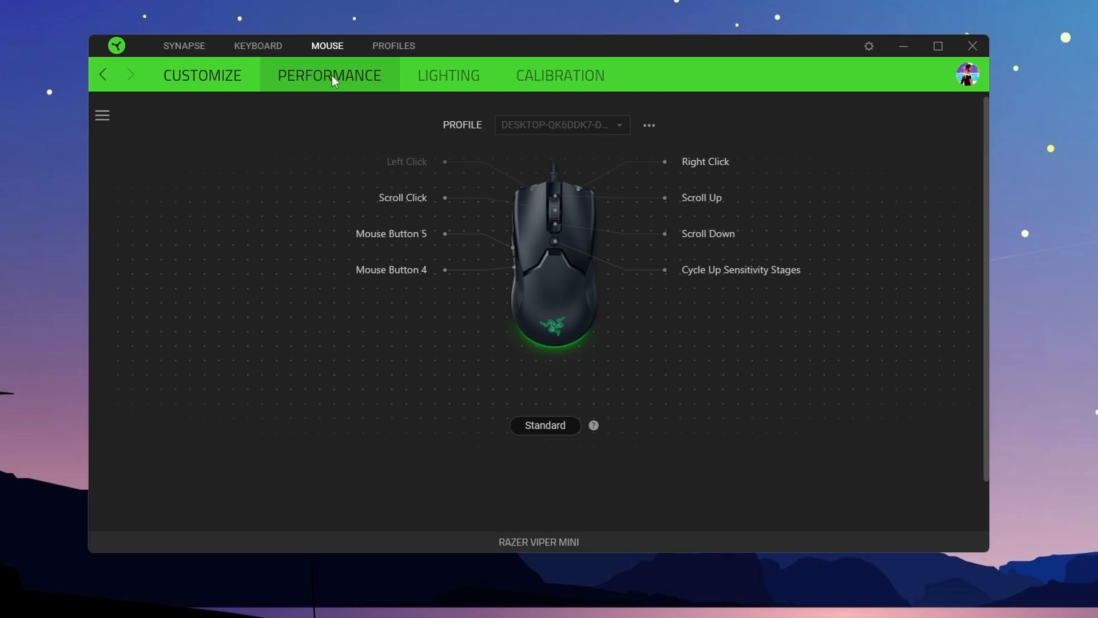
# Set the Razer Viper Mini polling rate to 1000 Hz, then close Synapse.
pyautogui.click(328, 75)
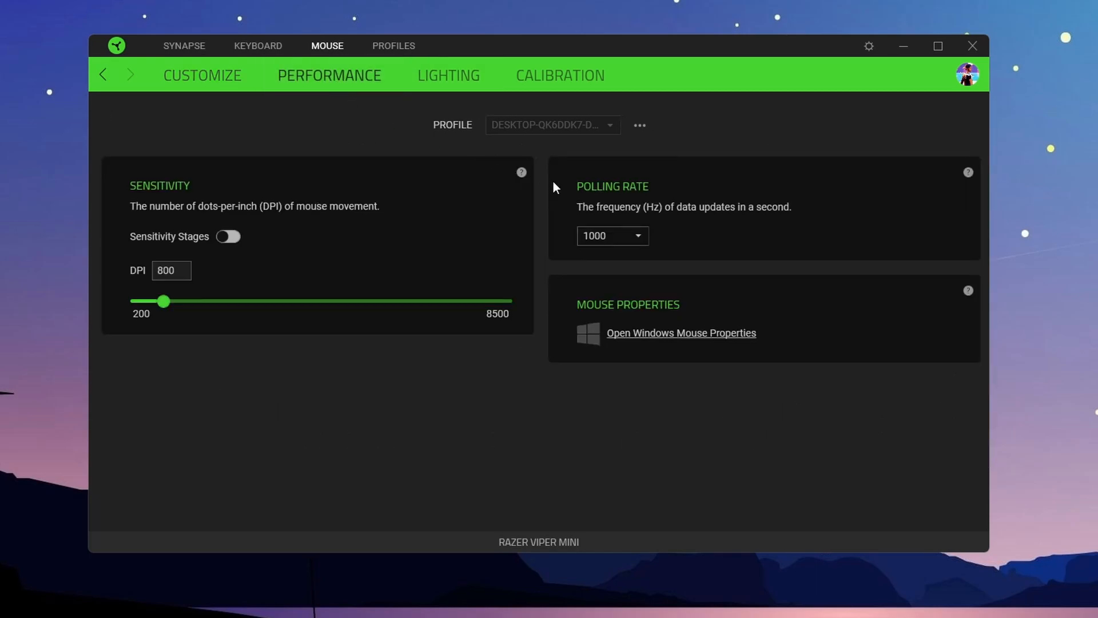
pyautogui.moveTo(664, 203)
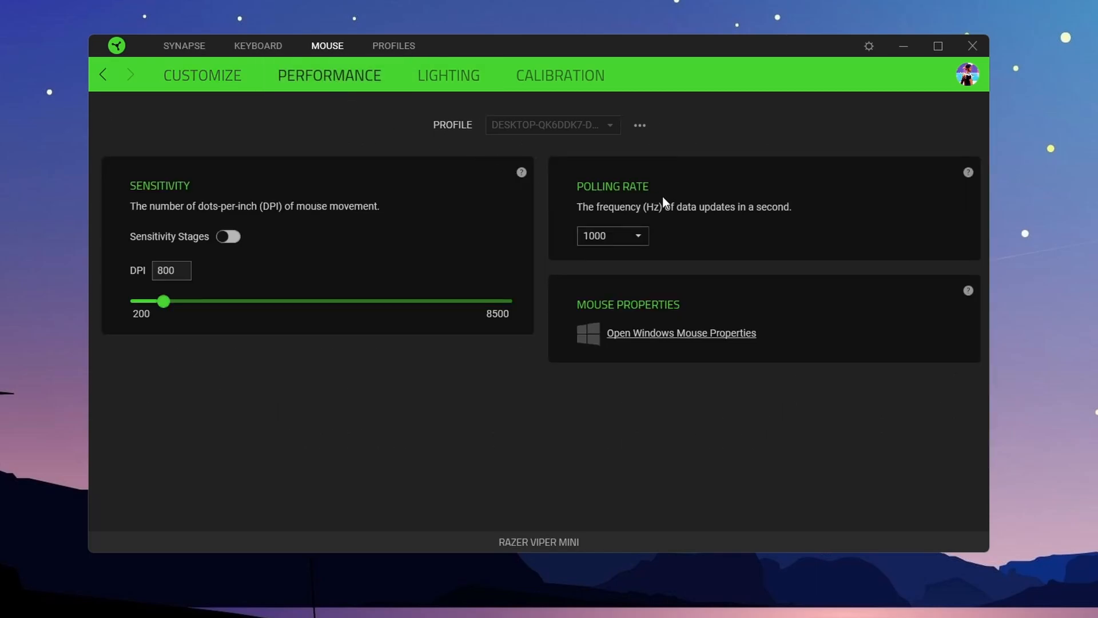
pyautogui.click(611, 235)
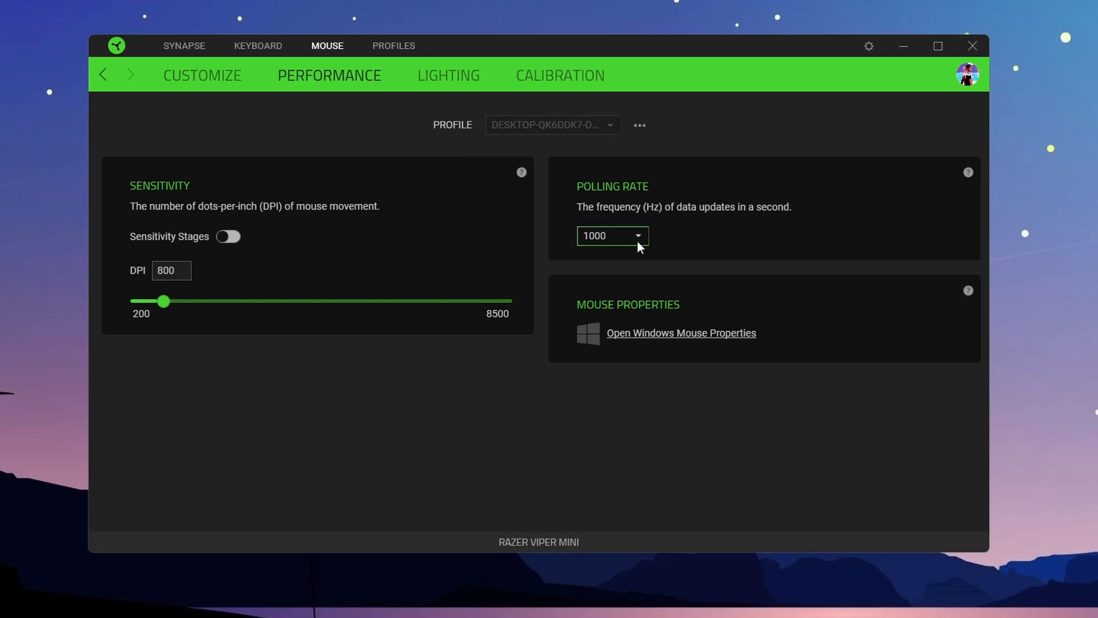
pyautogui.click(611, 235)
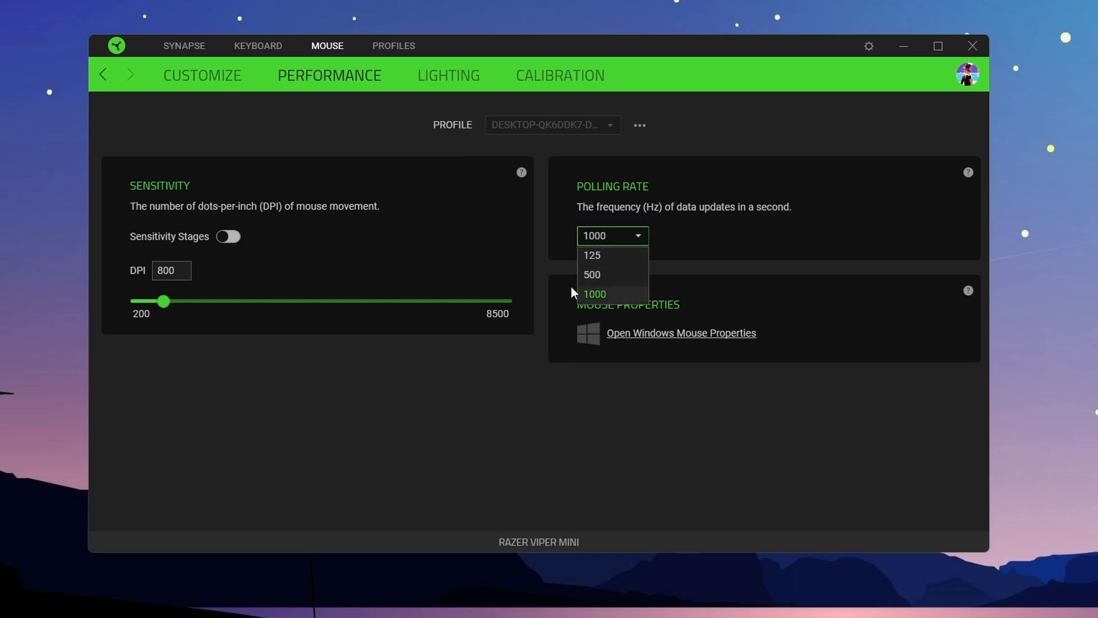
pyautogui.moveTo(599, 278)
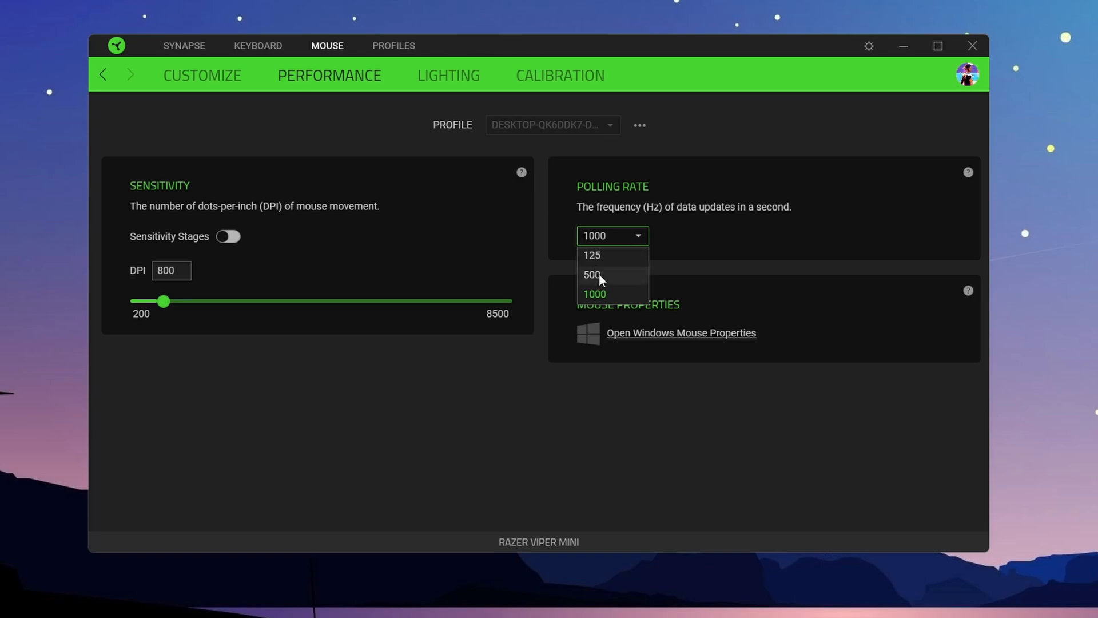
pyautogui.moveTo(596, 293)
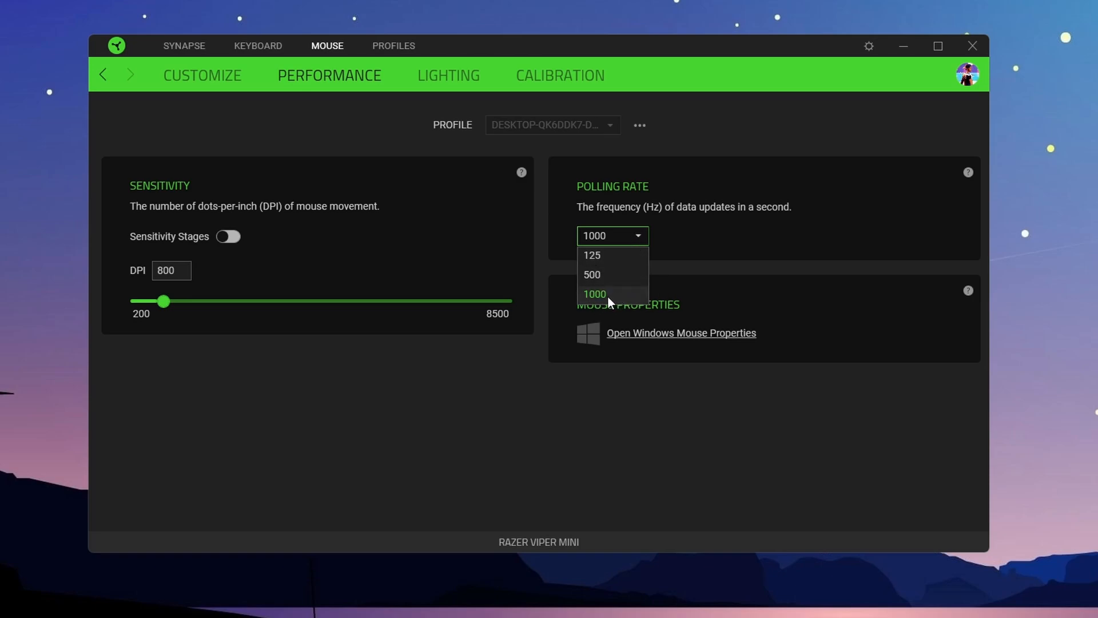
pyautogui.click(594, 293)
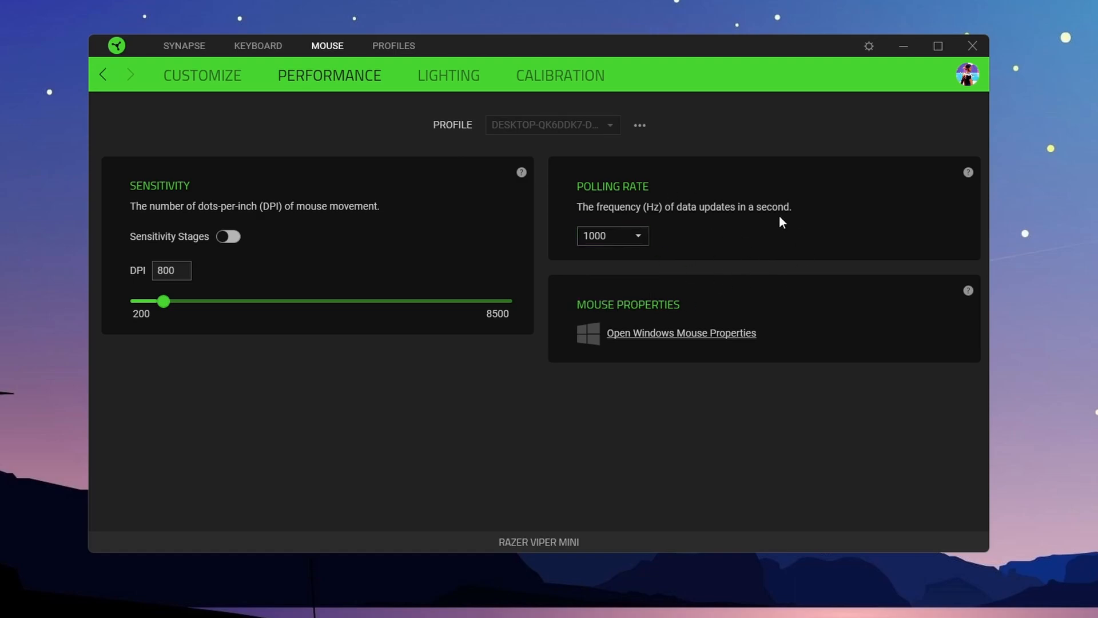
pyautogui.moveTo(921, 206)
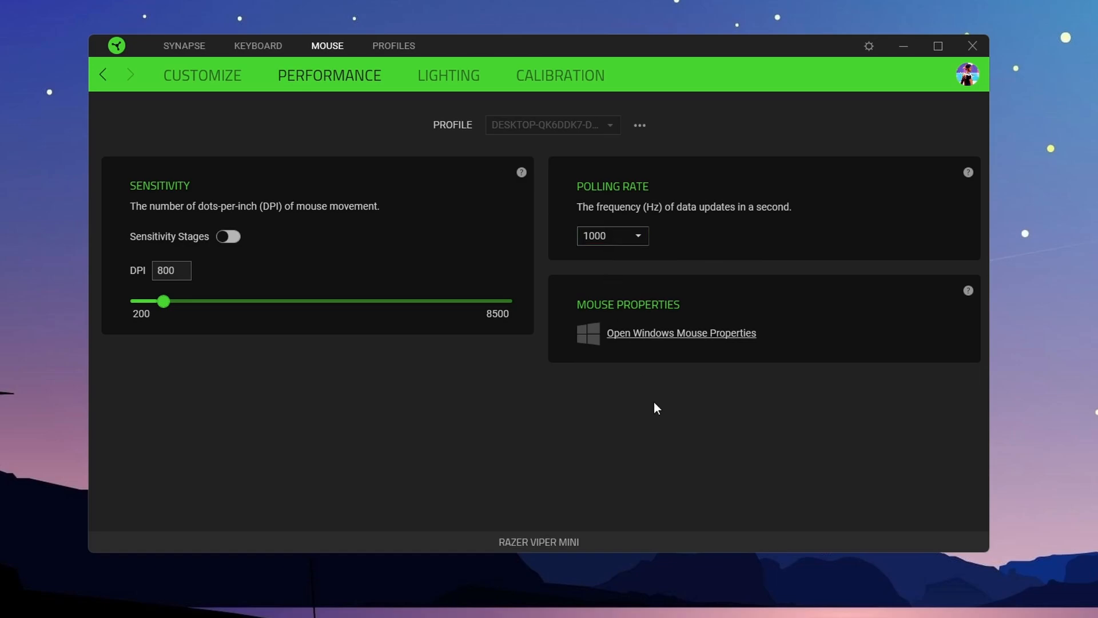
pyautogui.moveTo(883, 502)
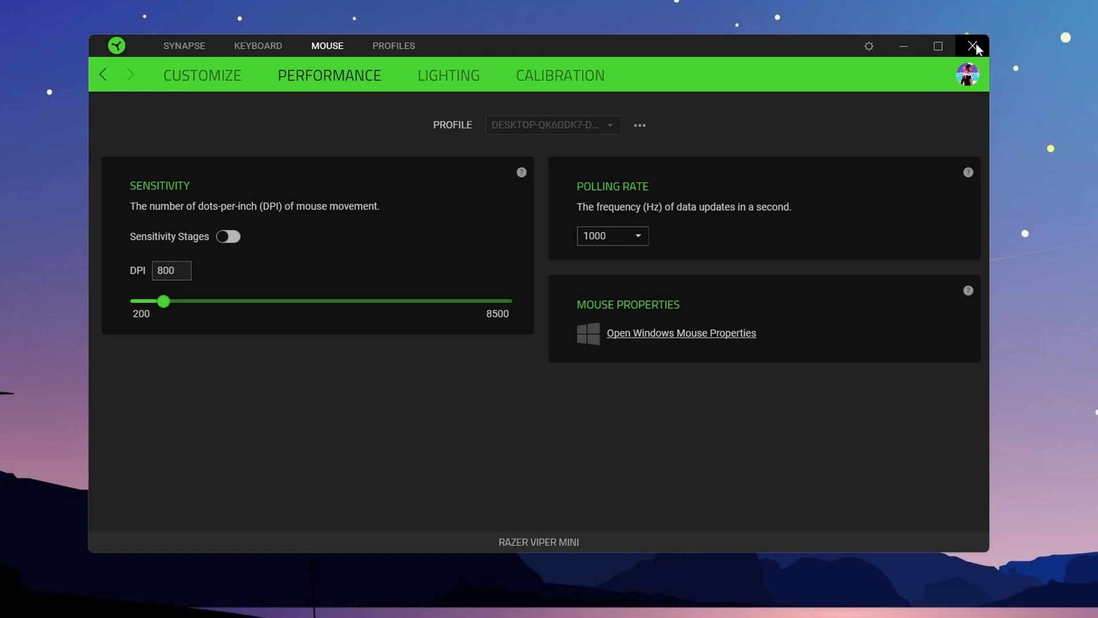
pyautogui.click(973, 47)
pyautogui.write('edi')
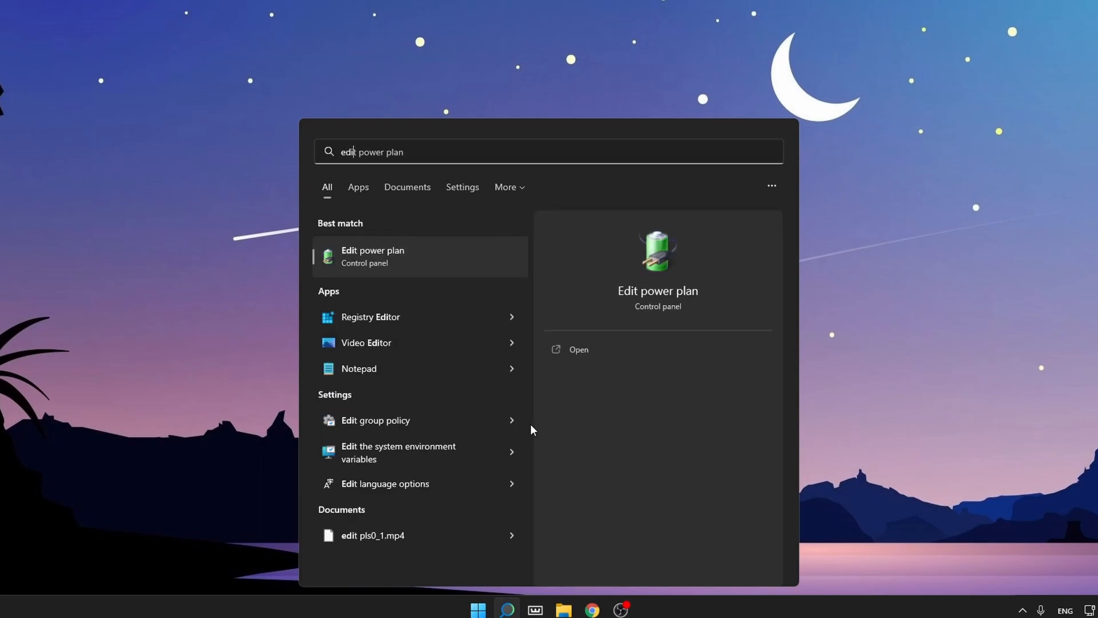
pyautogui.moveTo(396, 264)
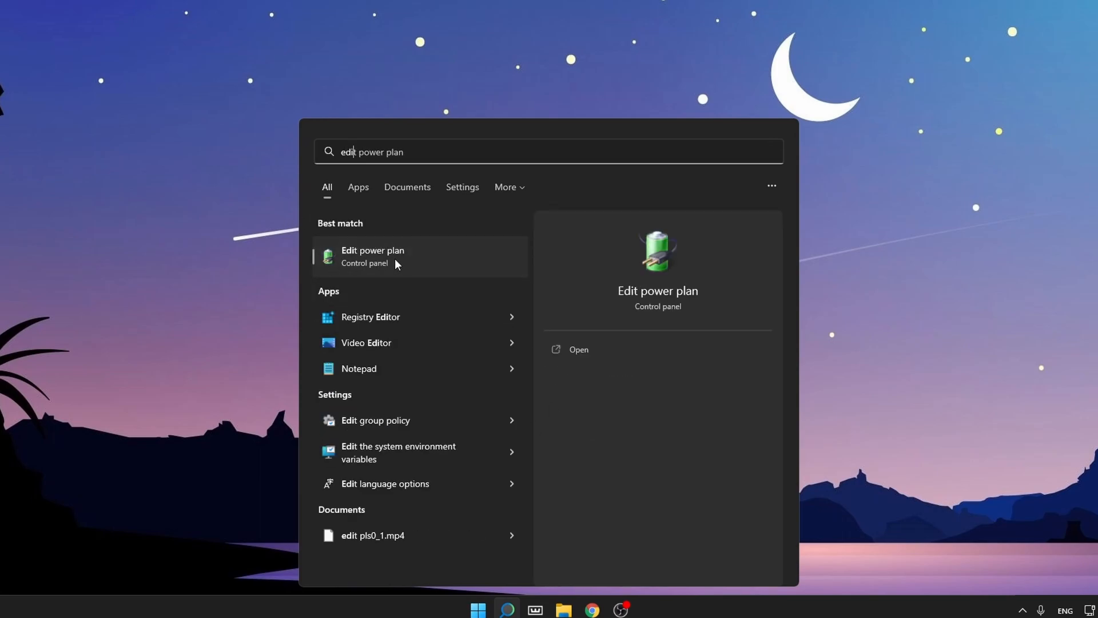
# Make Ultimate Performance the active power plan and close Power Options.
pyautogui.click(372, 255)
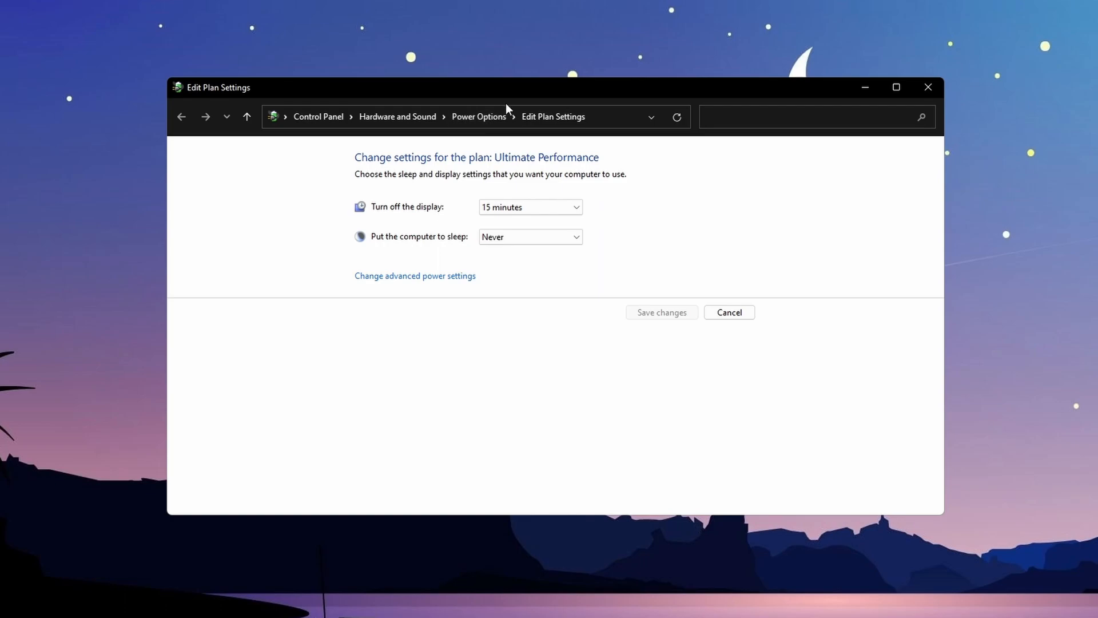
pyautogui.click(182, 117)
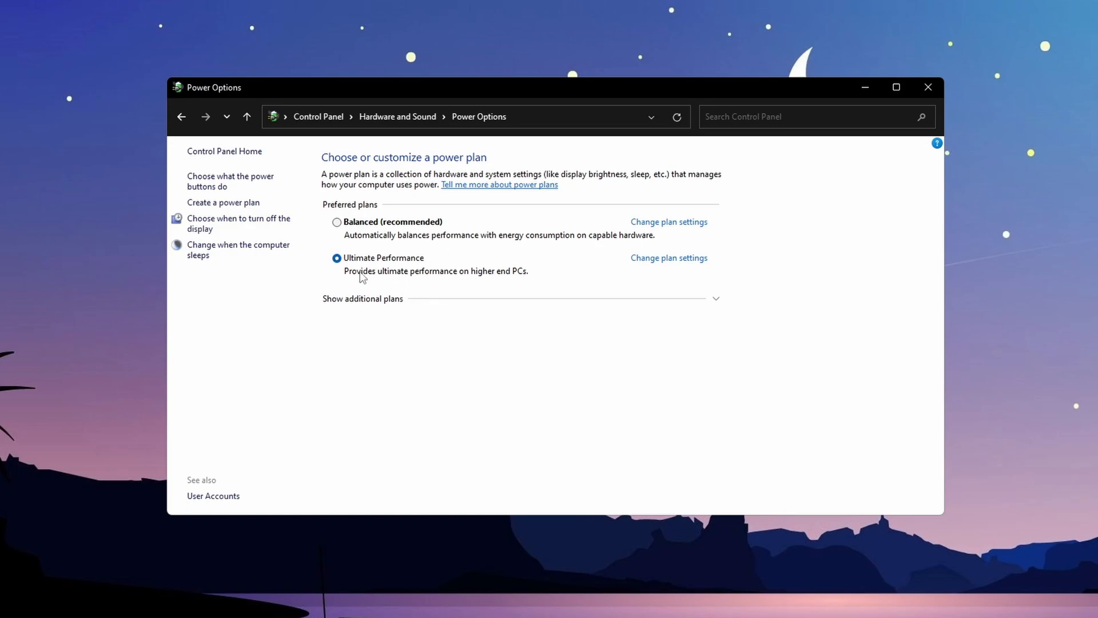
pyautogui.moveTo(287, 309)
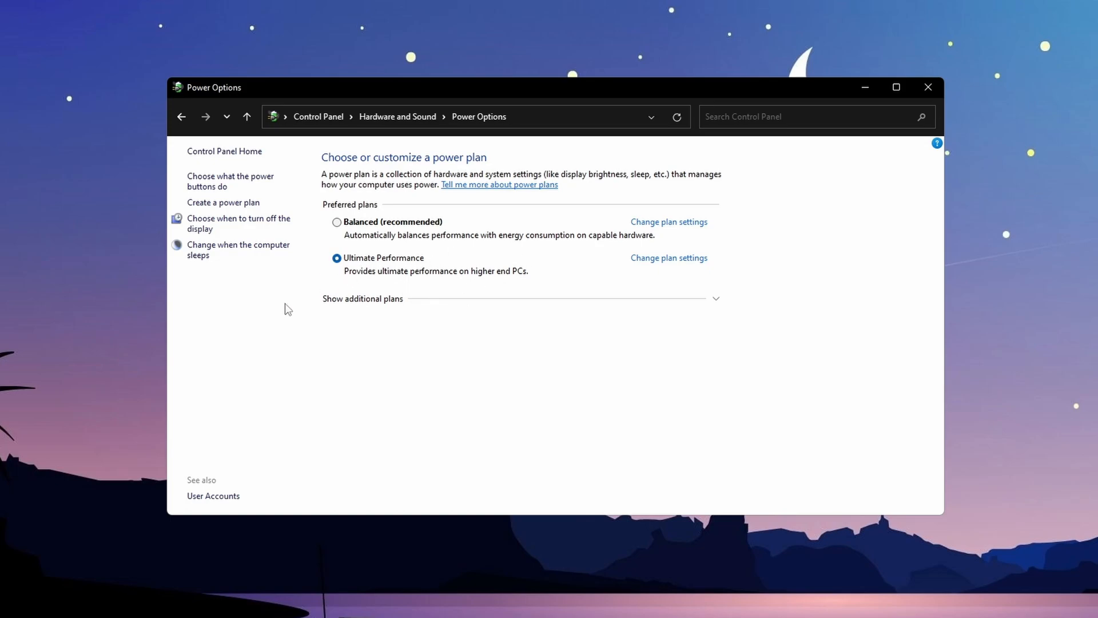
pyautogui.moveTo(428, 258)
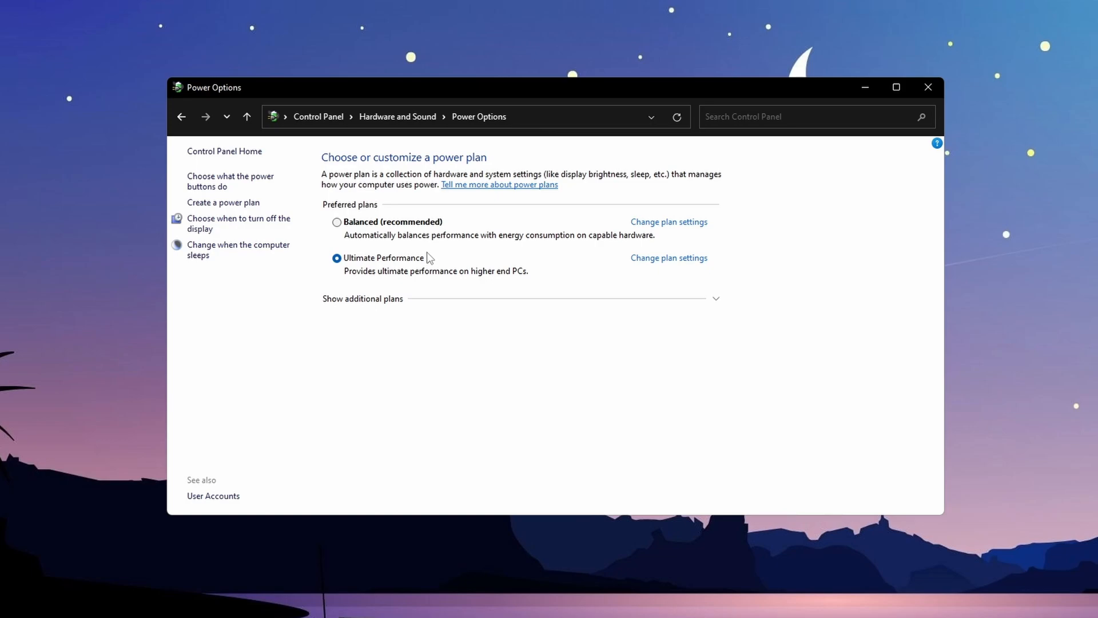
pyautogui.moveTo(371, 258)
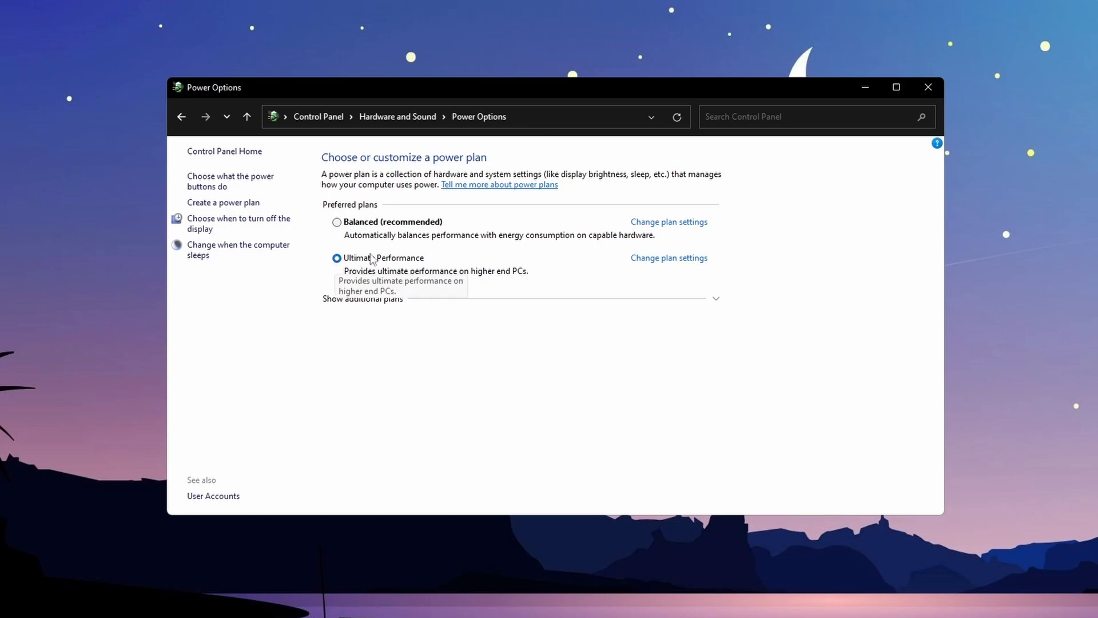
pyautogui.moveTo(409, 260)
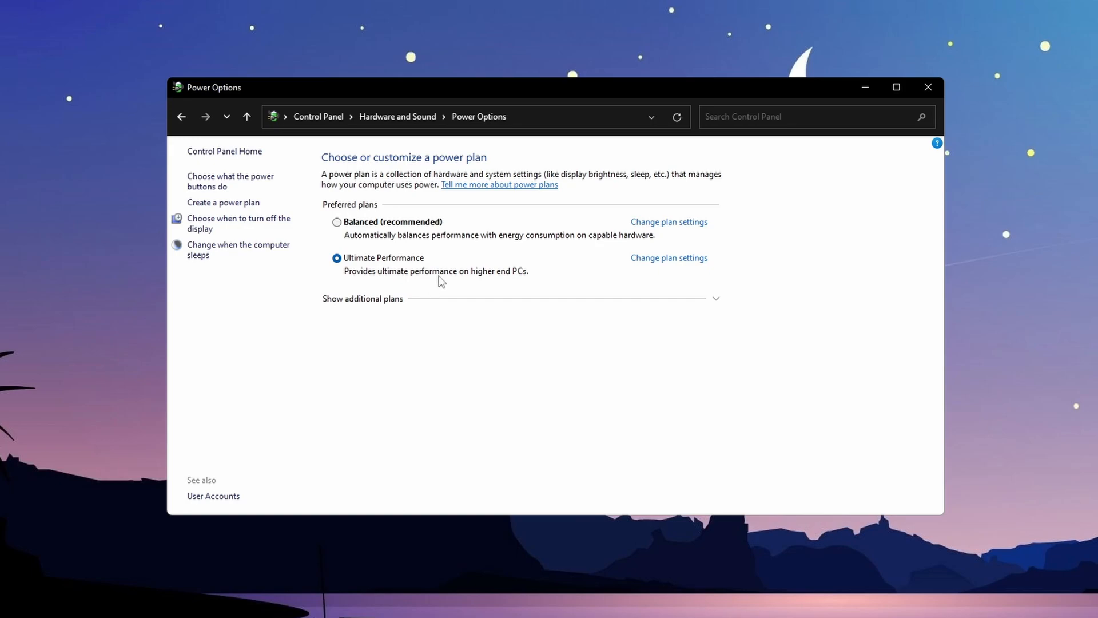
pyautogui.moveTo(790, 477)
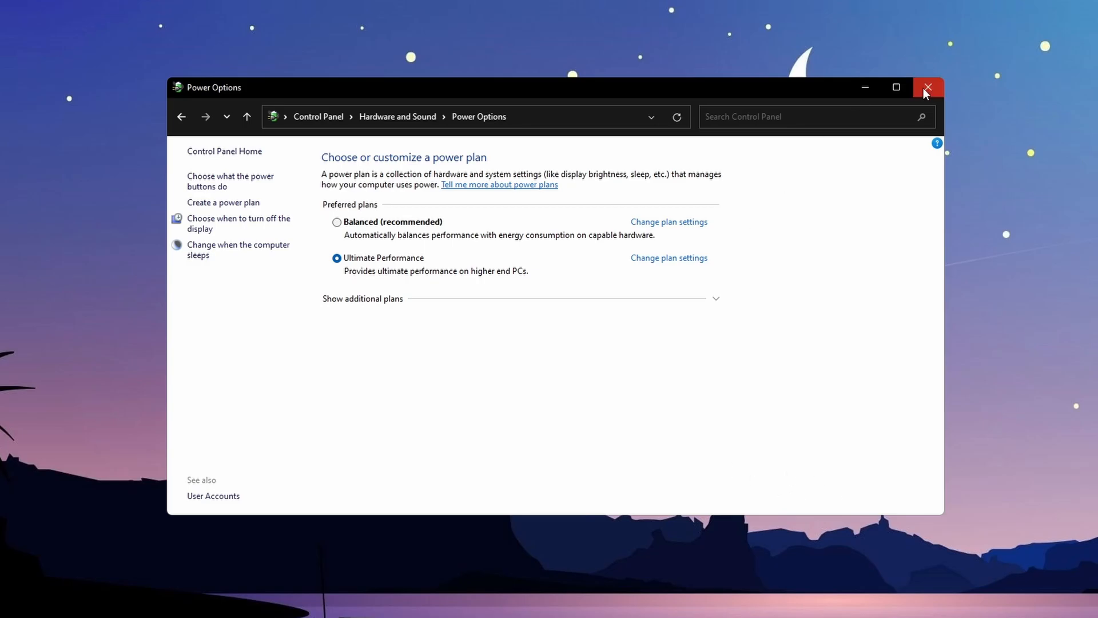
pyautogui.click(927, 87)
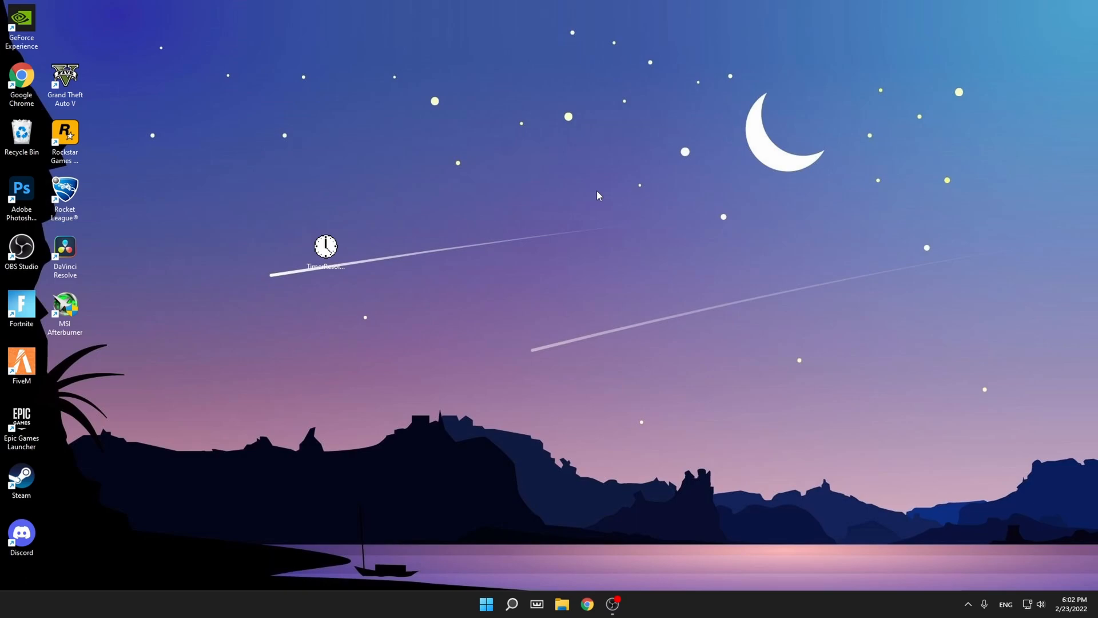
pyautogui.moveTo(590, 213)
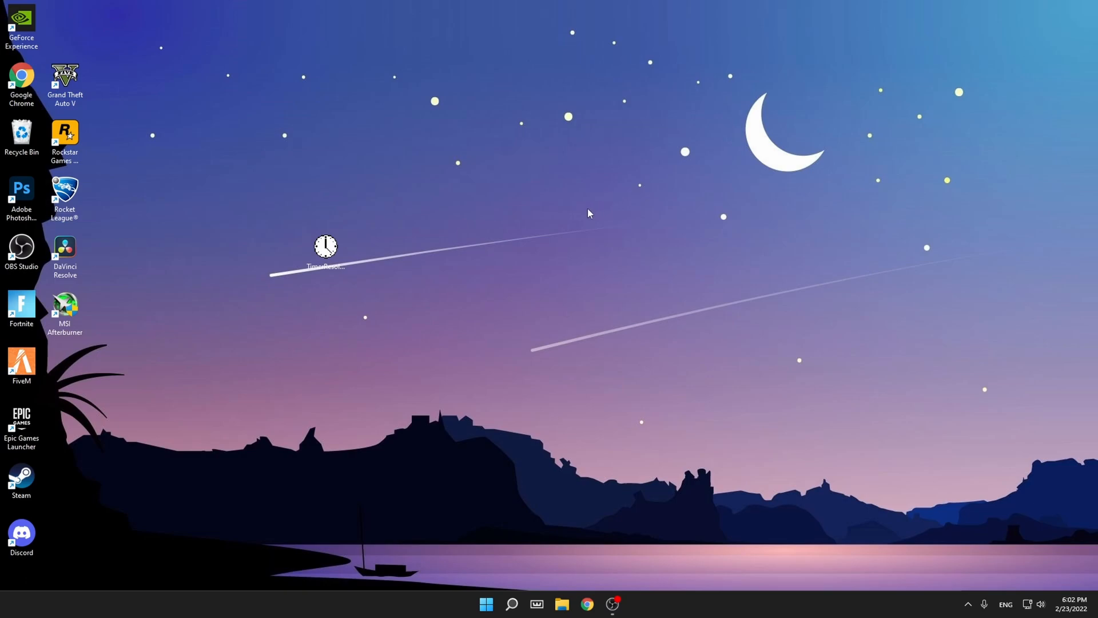
# Launch TimerResolution, check its 1.000 ms resolution, and dismiss the window.
pyautogui.doubleClick(325, 246)
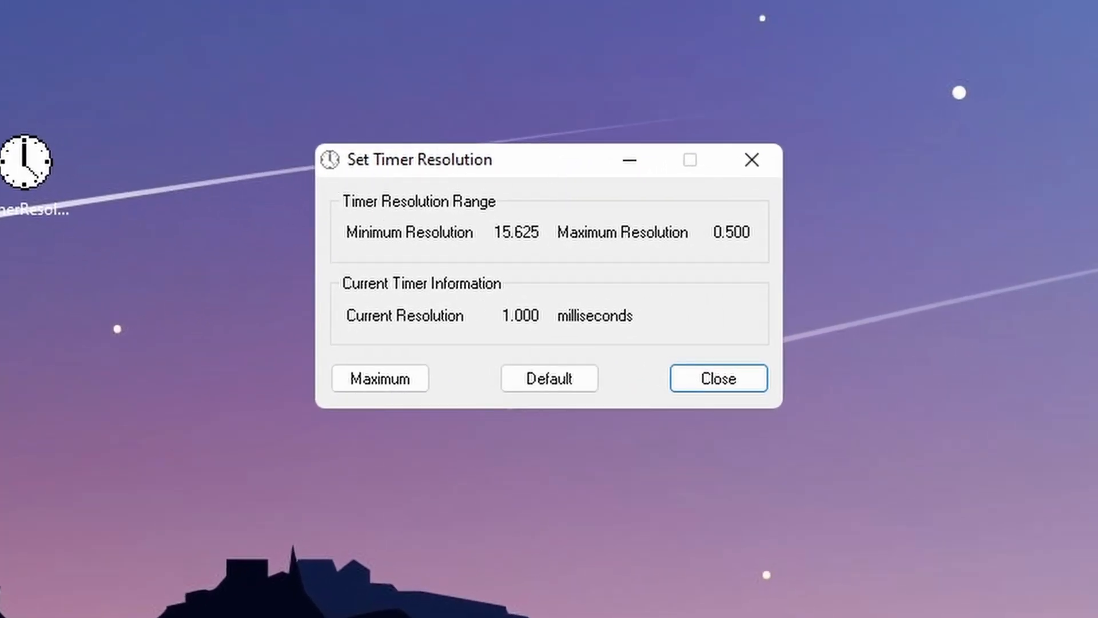
pyautogui.moveTo(521, 224)
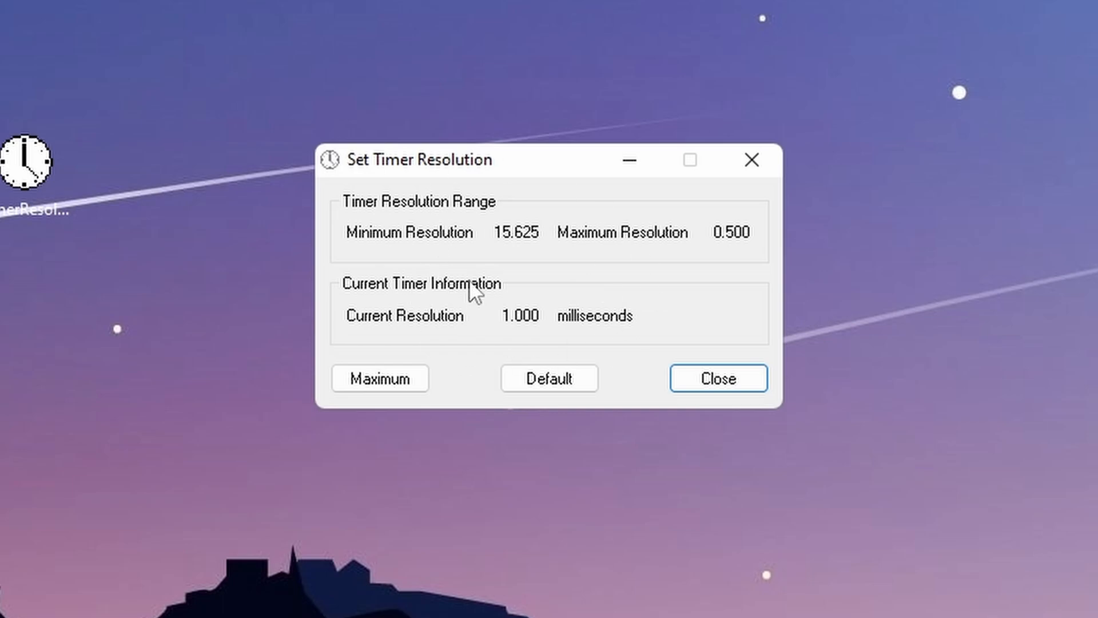
pyautogui.moveTo(377, 409)
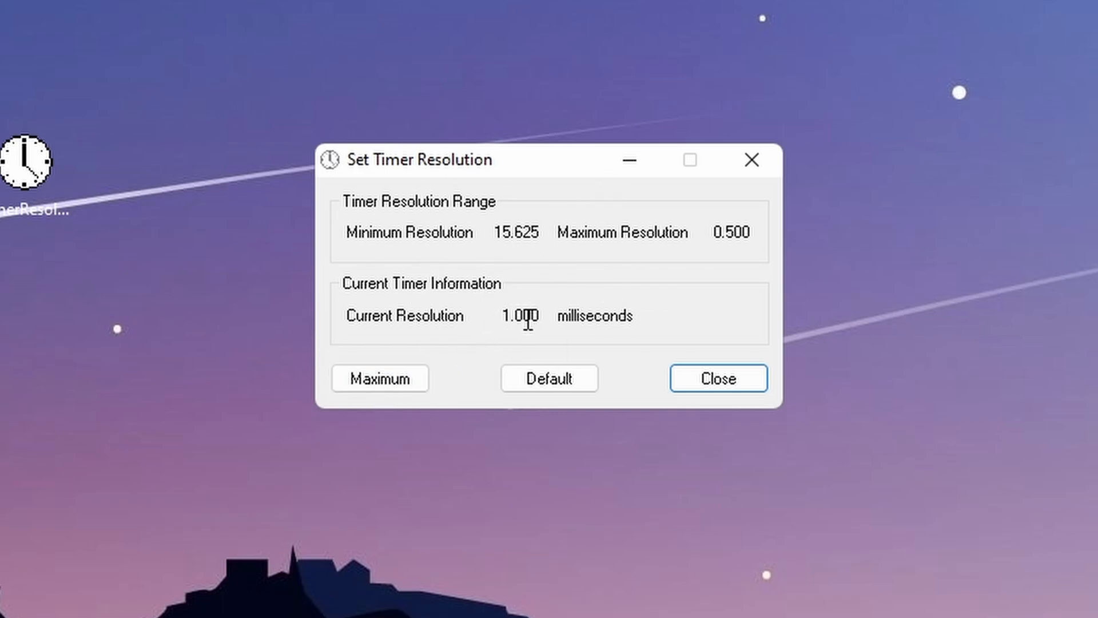
pyautogui.click(380, 378)
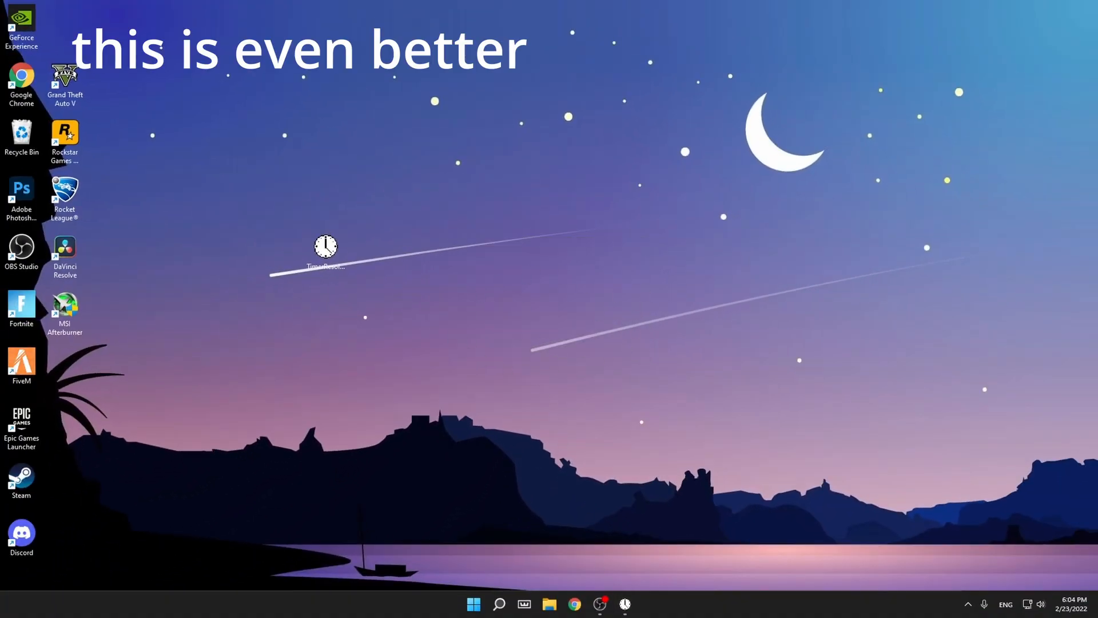
# Launch Toolwiz GameBoost FREE from Windows search.
pyautogui.click(499, 604)
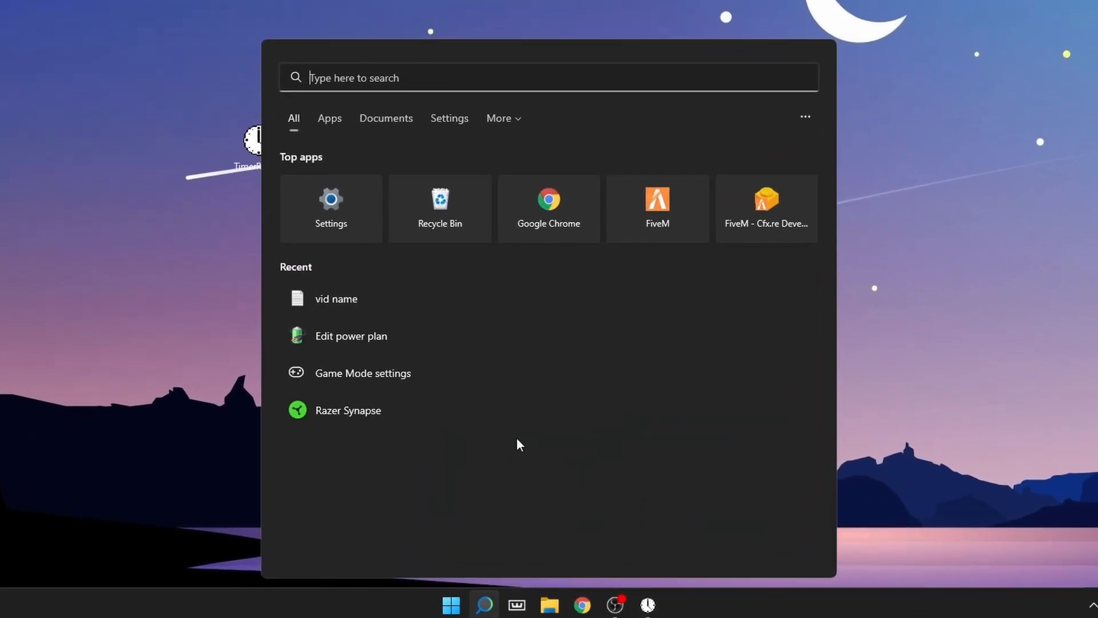
pyautogui.write('toolwiz GameBoost FREE')
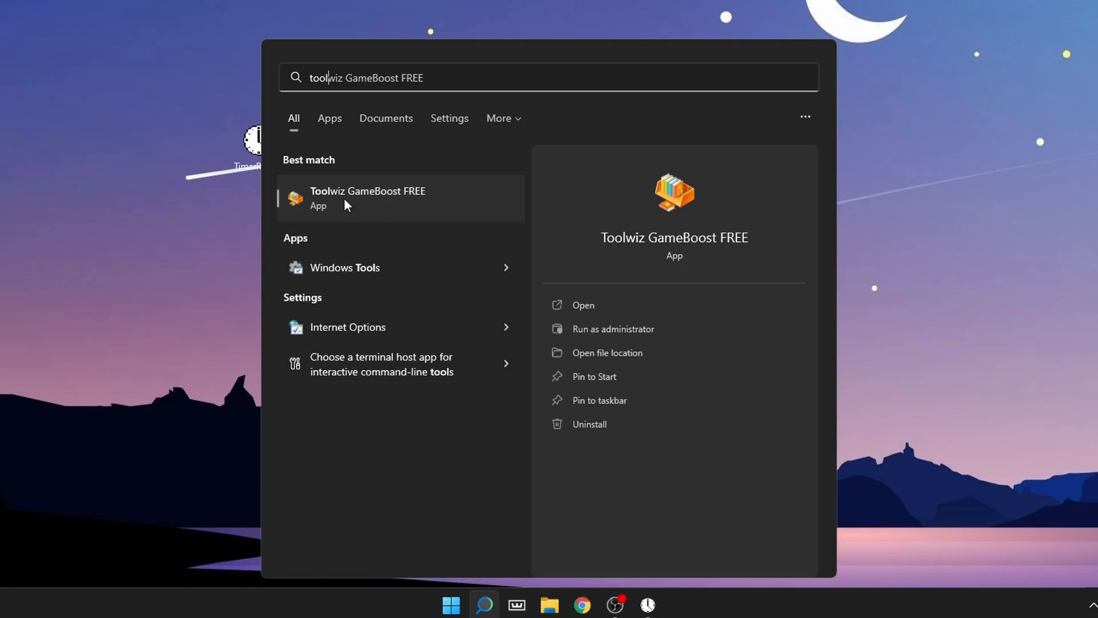
pyautogui.click(367, 197)
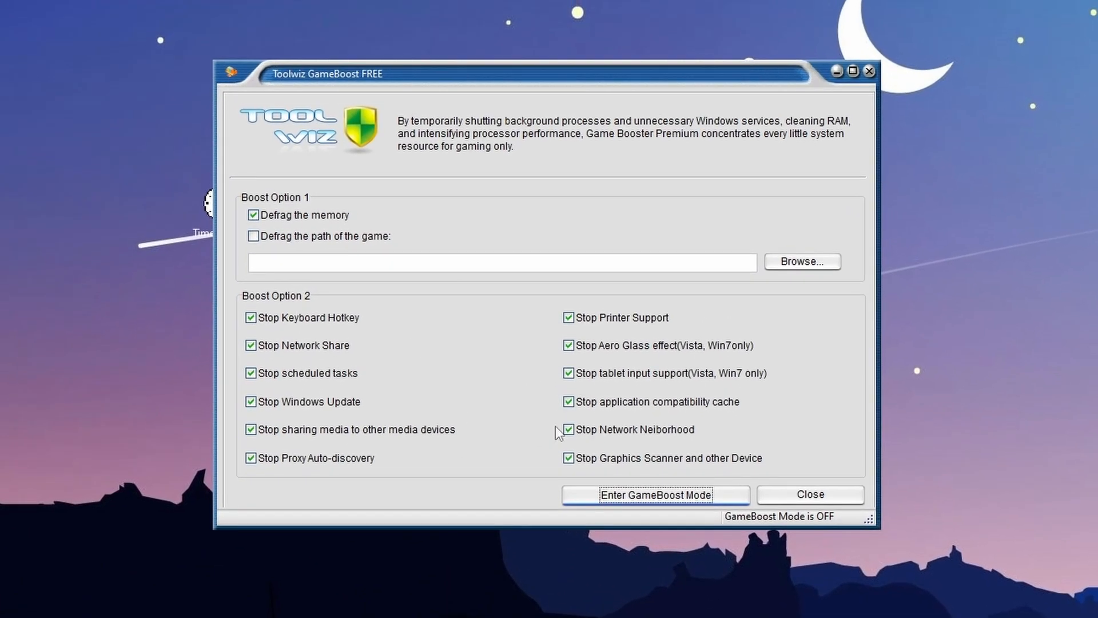
pyautogui.moveTo(570, 474)
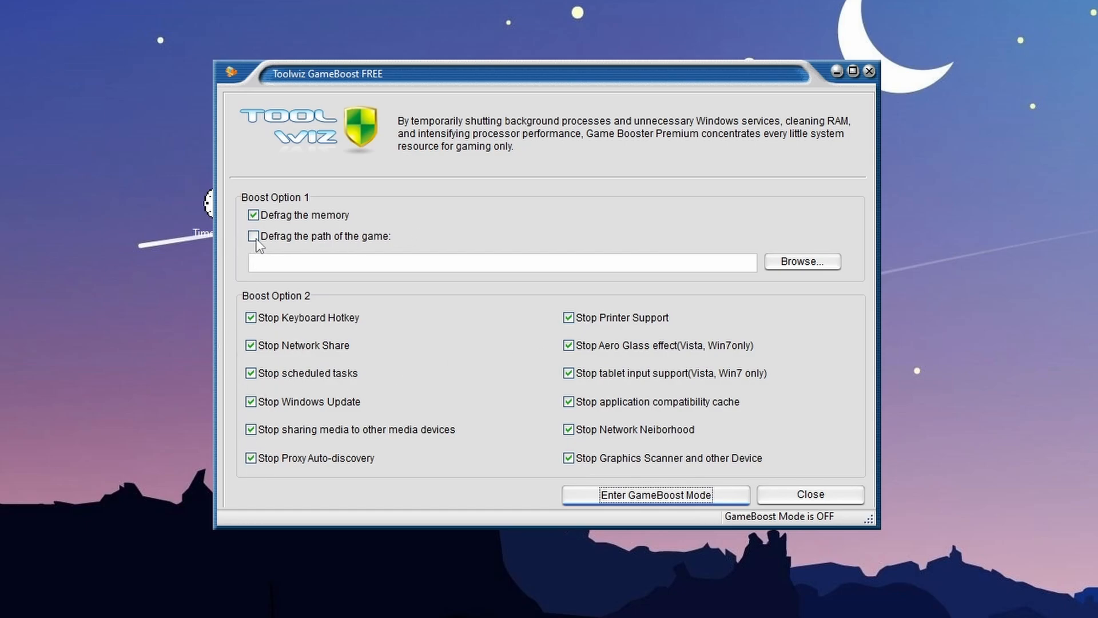
# Enable defragging K:\Fortnite\FortniteGame\Binaries\Win64 and turn GameBoost Mode on.
pyautogui.click(252, 236)
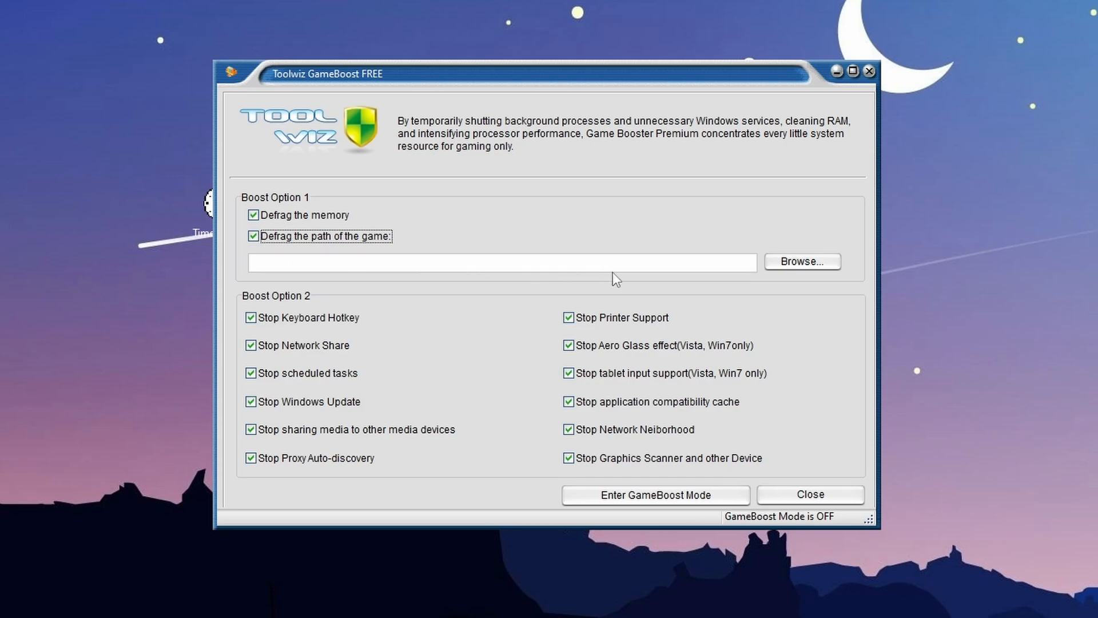
pyautogui.click(801, 261)
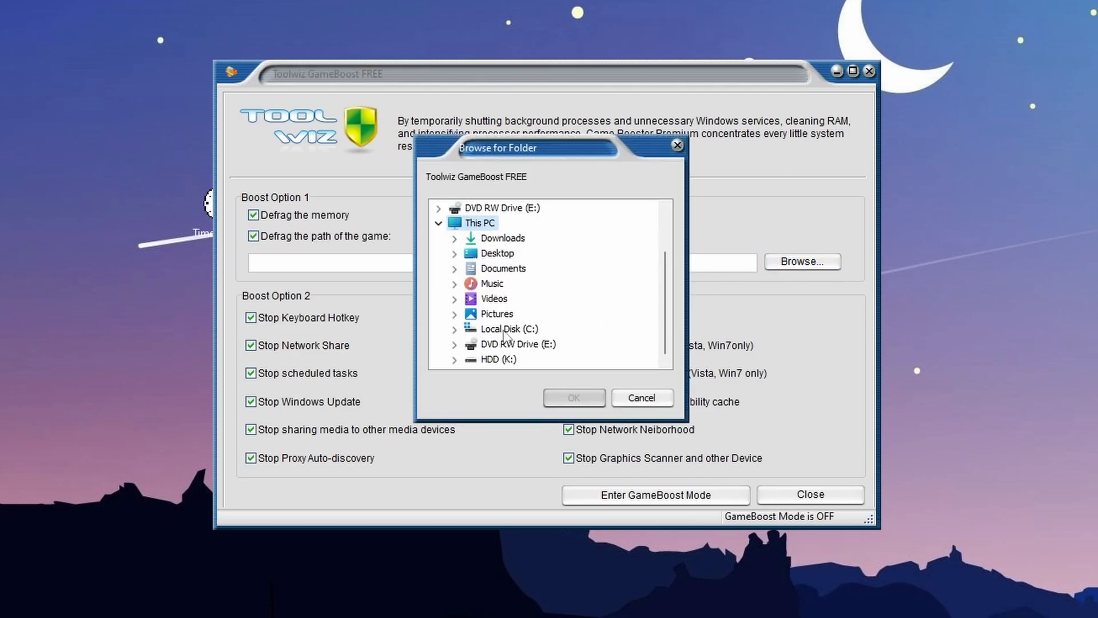
pyautogui.moveTo(496, 362)
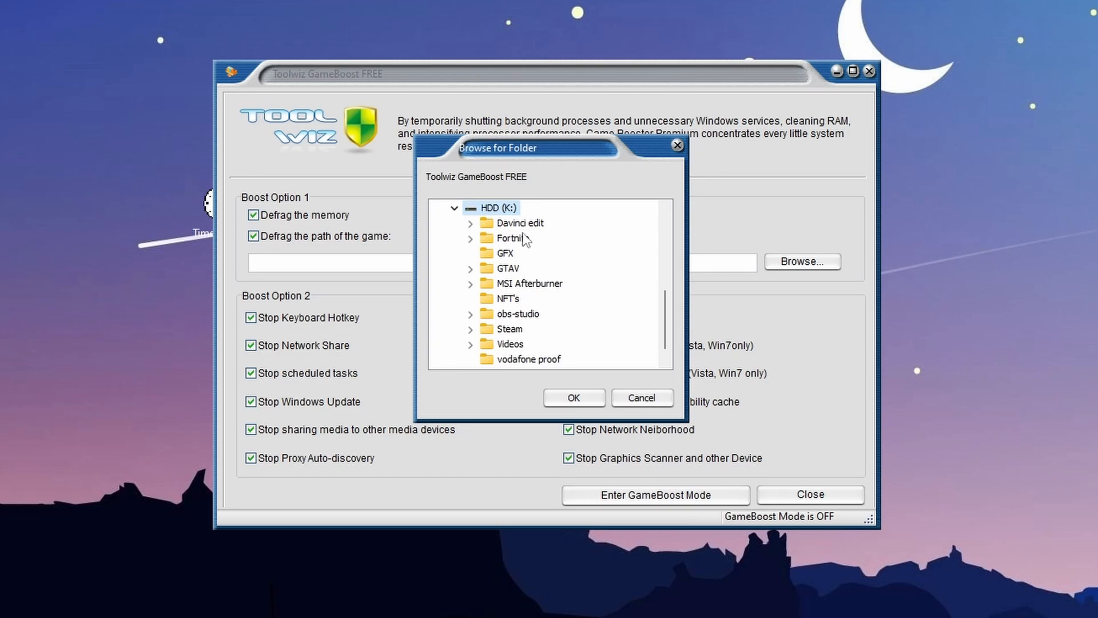
pyautogui.click(471, 237)
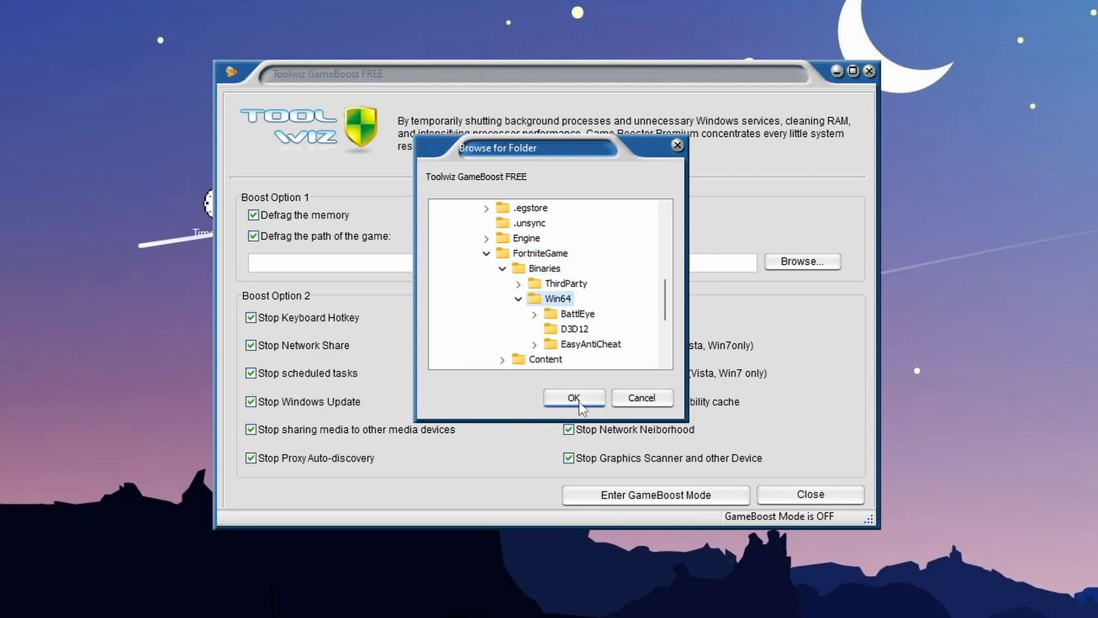
pyautogui.click(573, 397)
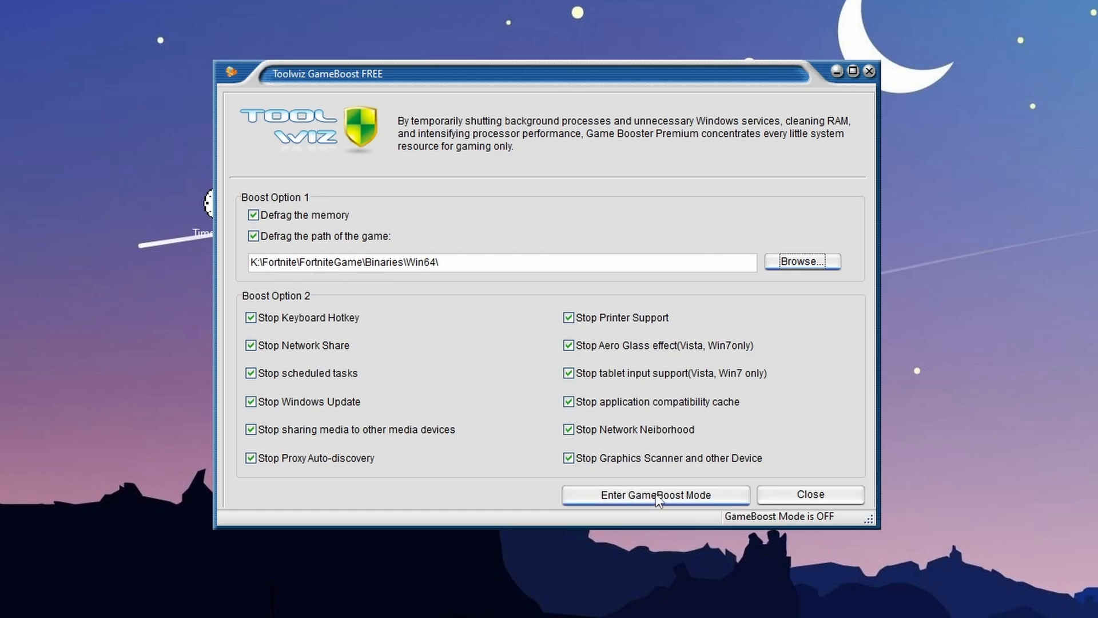
pyautogui.click(655, 494)
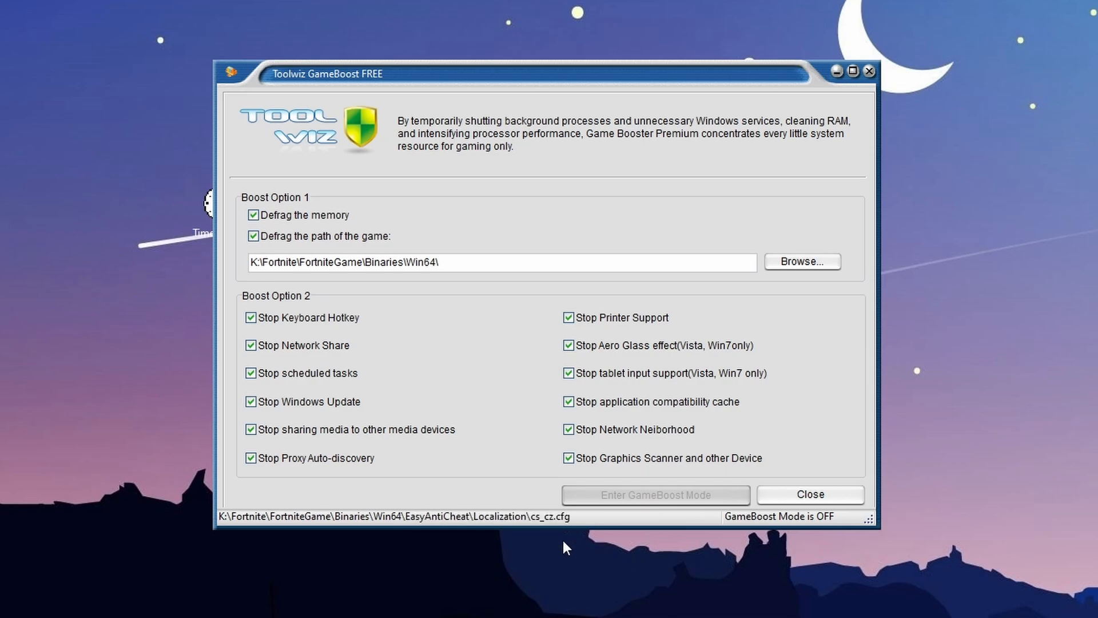
pyautogui.click(654, 494)
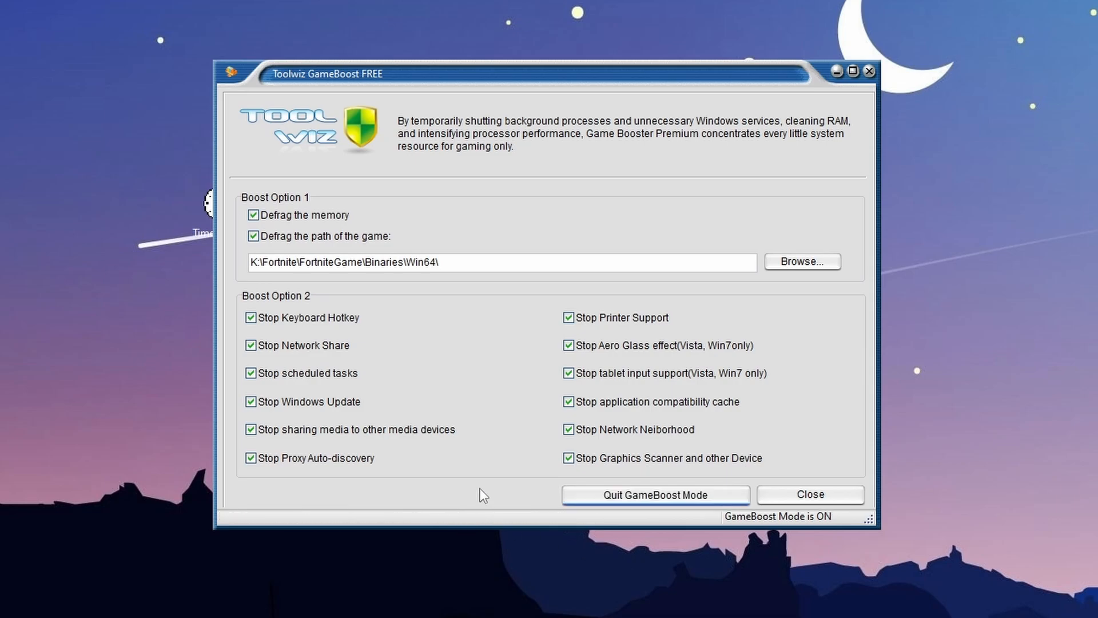
pyautogui.moveTo(827, 138)
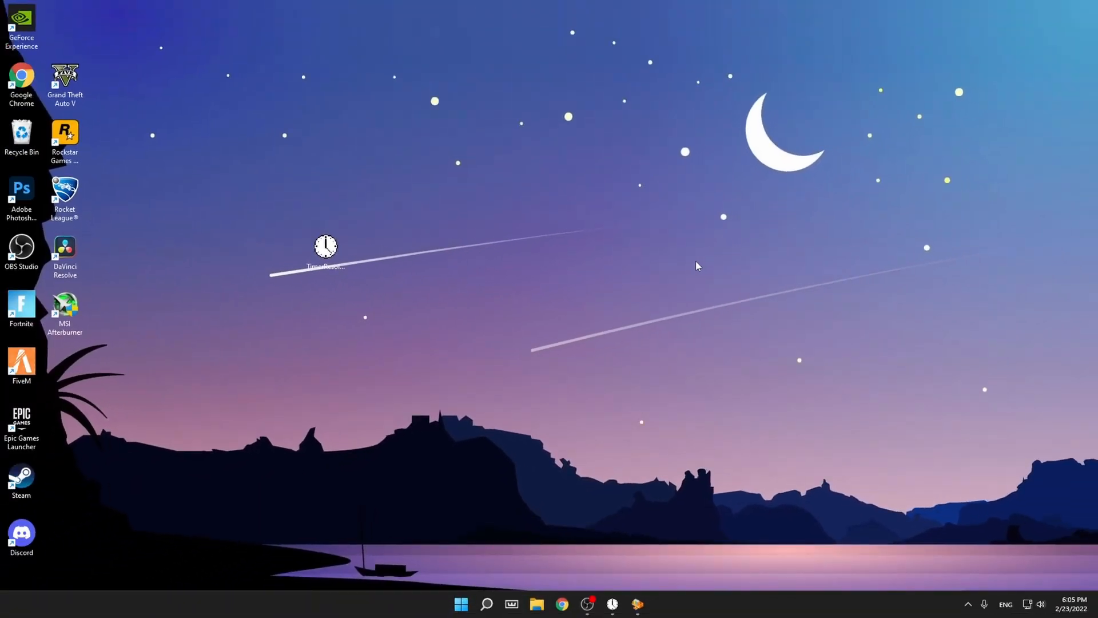
pyautogui.moveTo(546, 560)
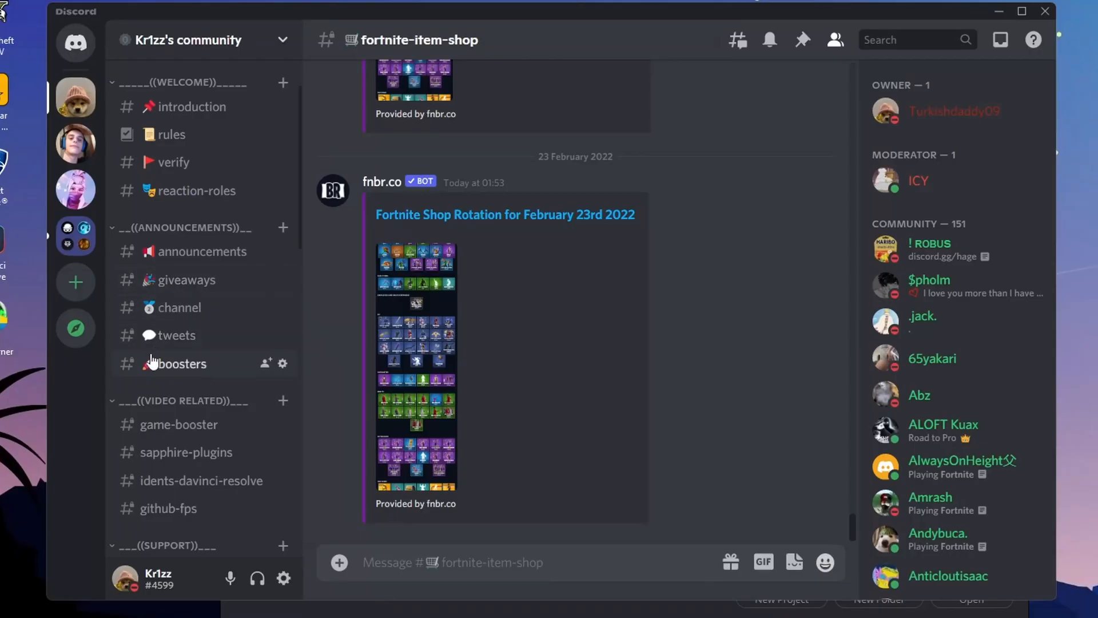
pyautogui.moveTo(187, 279)
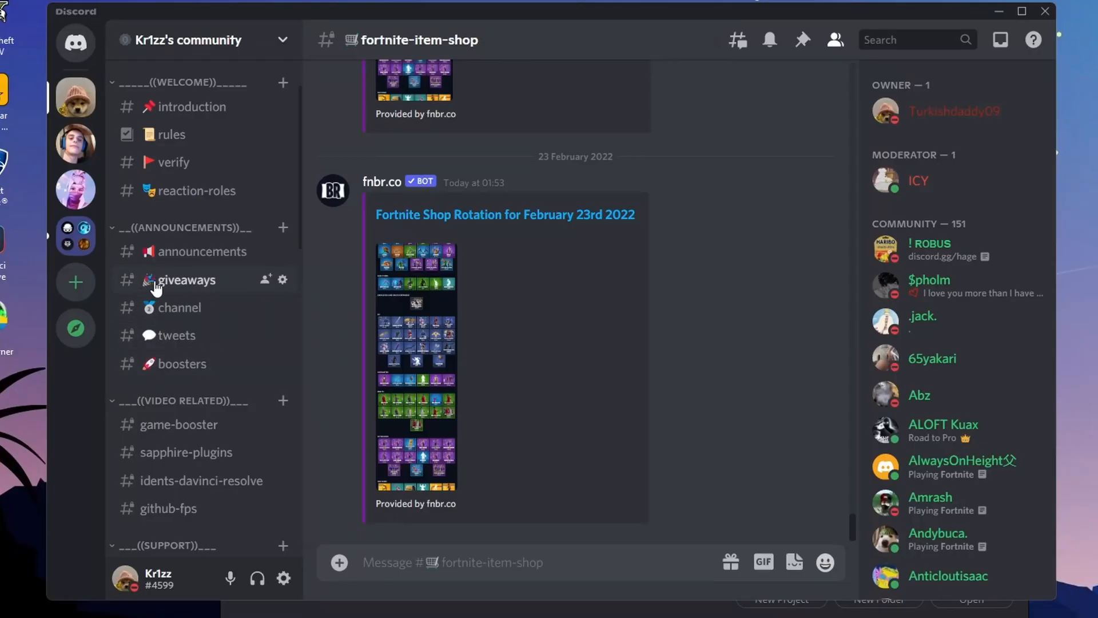
# Open the #giveaways channel in Kr1zz's community Discord server.
pyautogui.click(186, 279)
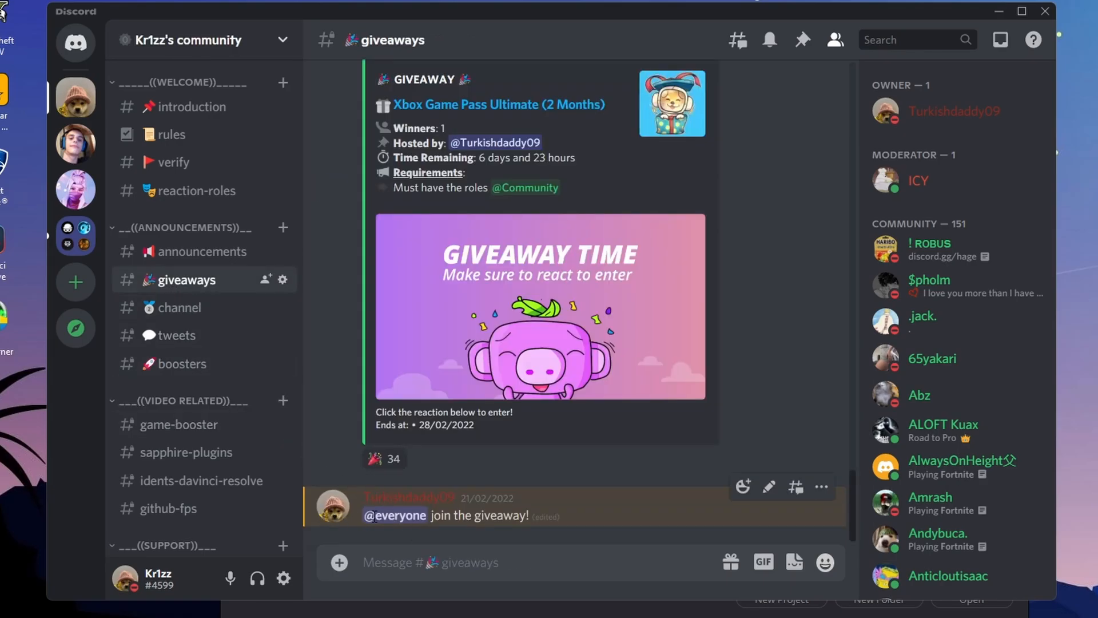
pyautogui.moveTo(383, 459)
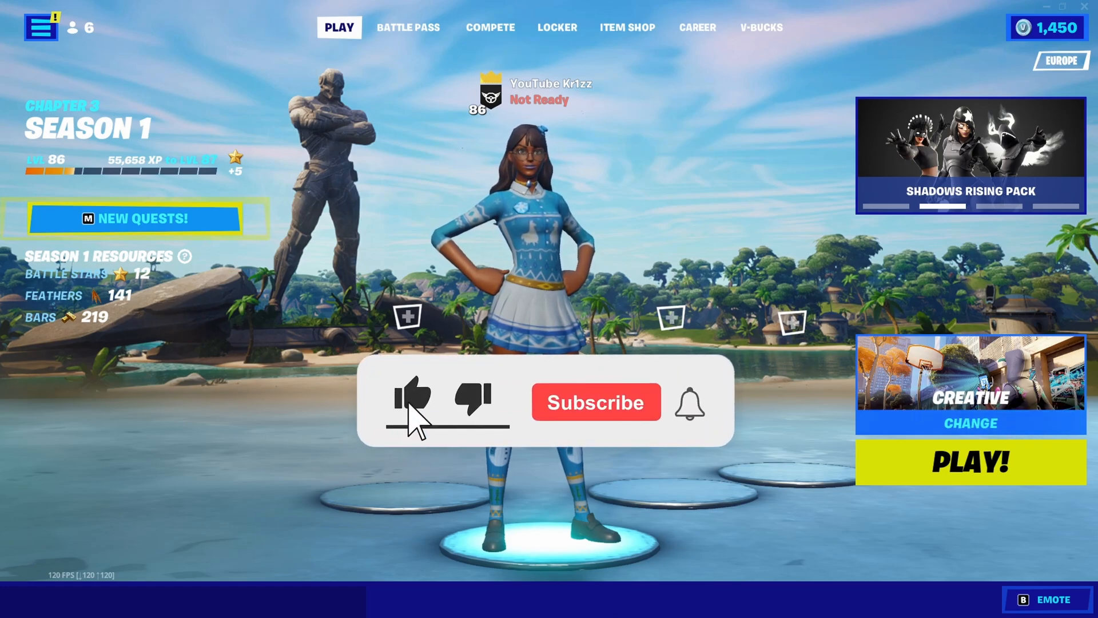
pyautogui.click(595, 402)
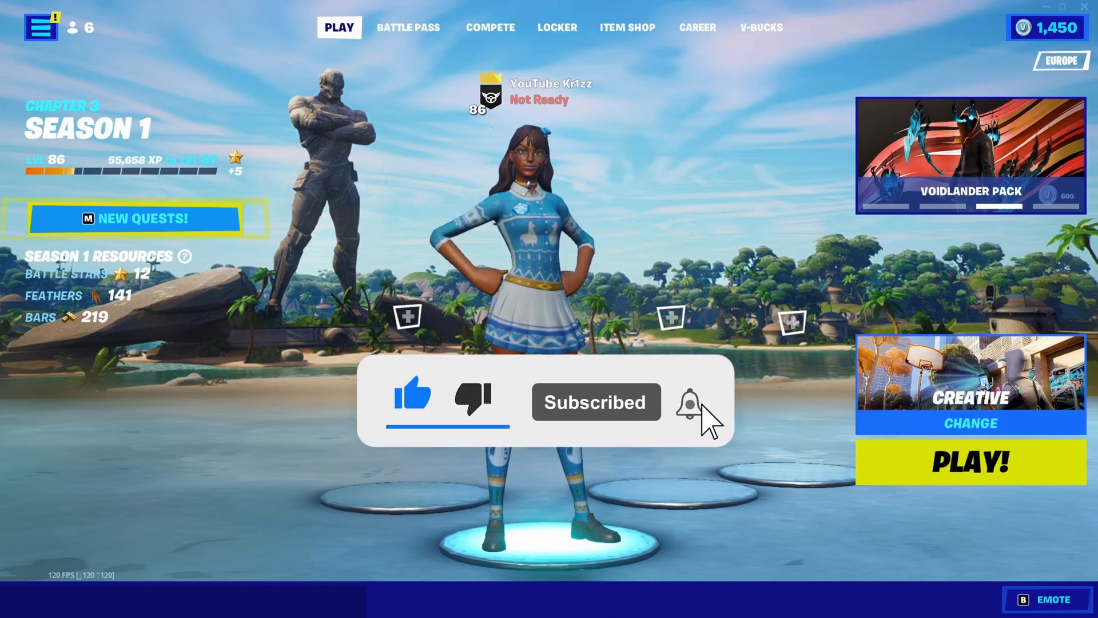